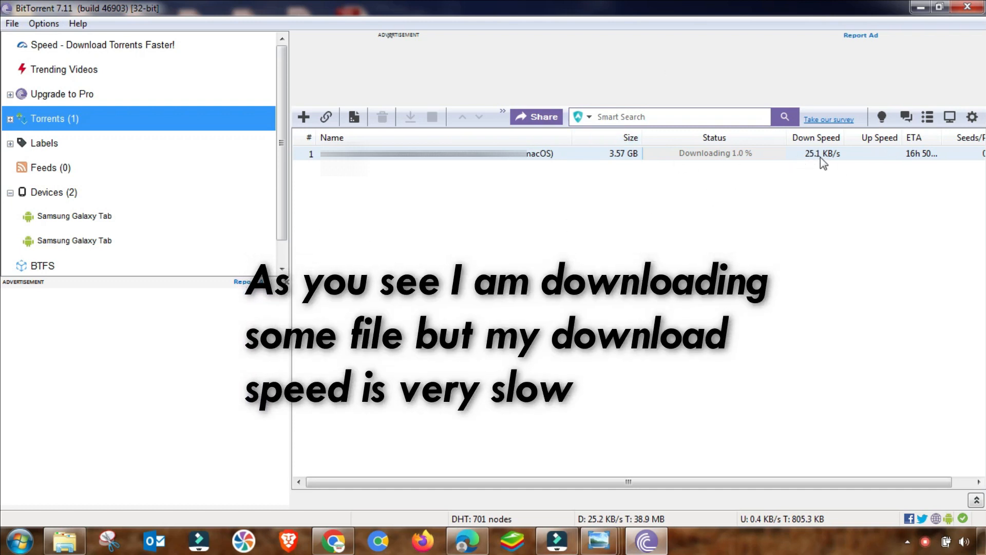
mouse_move(663, 503)
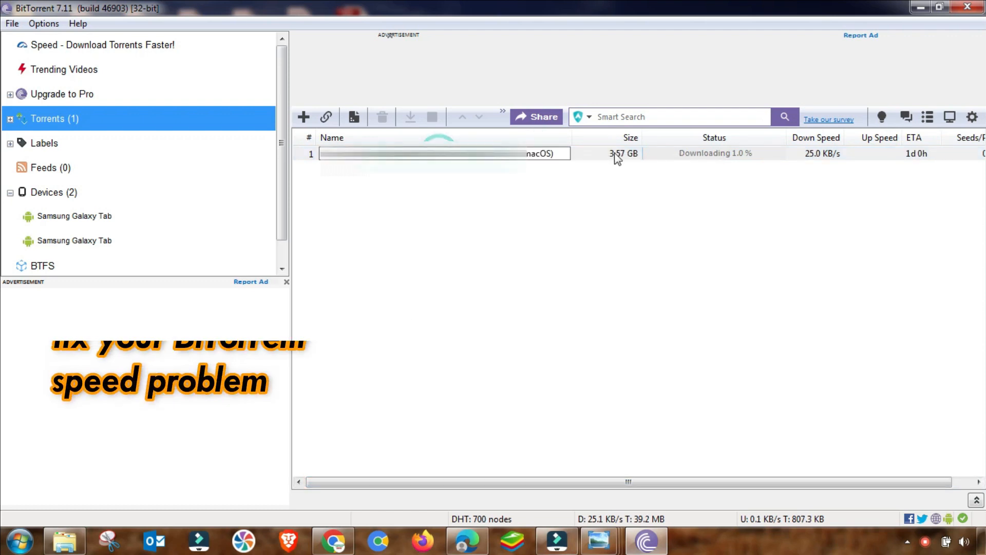
Step: Stop the slowly downloading torrent from its context menu, leaving it at 1.0%
right_click(445, 153)
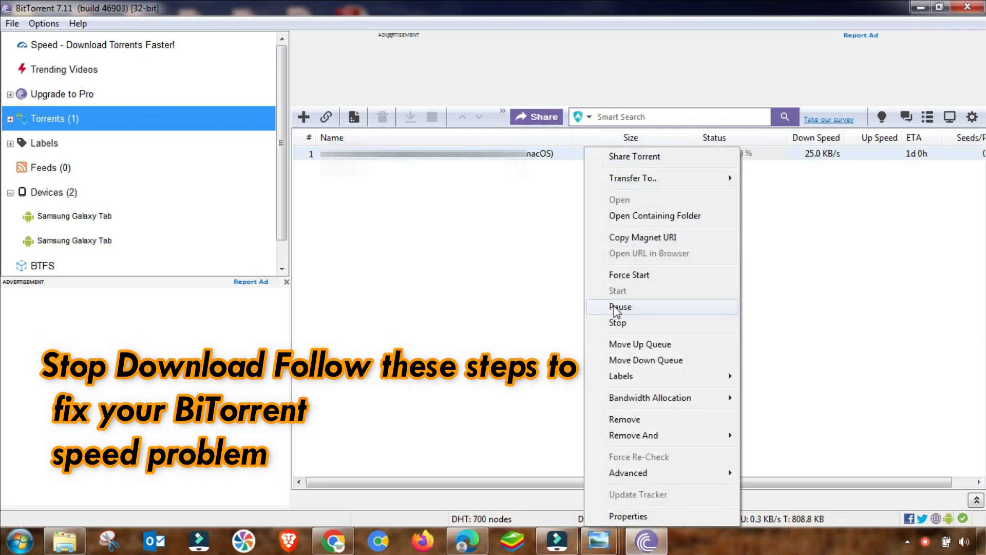
mouse_move(617, 321)
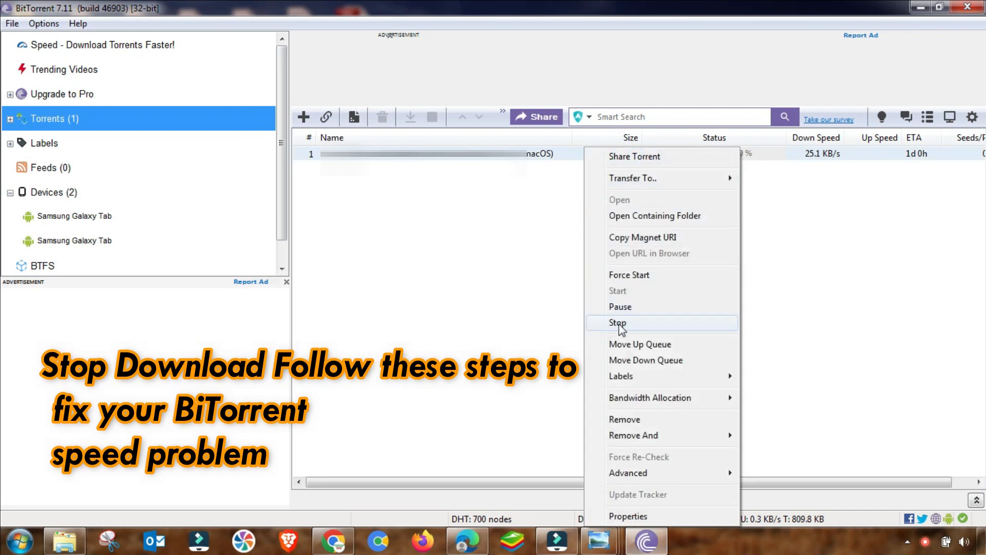
click(617, 323)
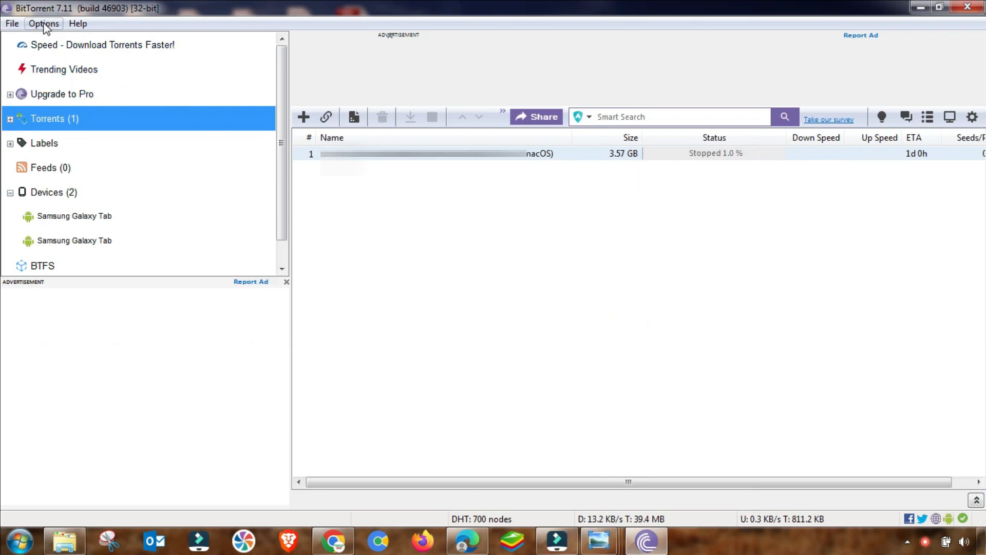
Step: Browse Preferences through General, Directories and Privacy, ending on the Connection page (port 45943)
click(43, 23)
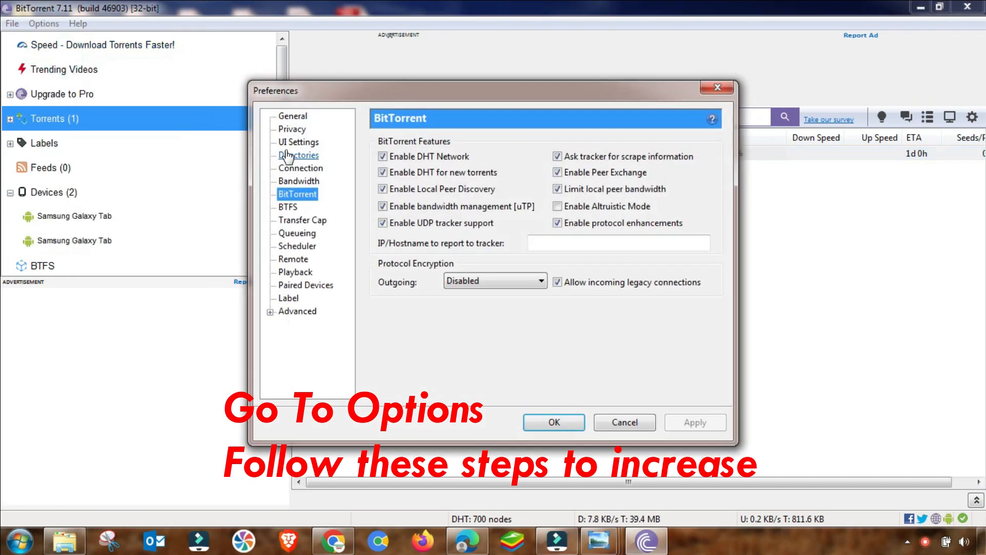
click(293, 116)
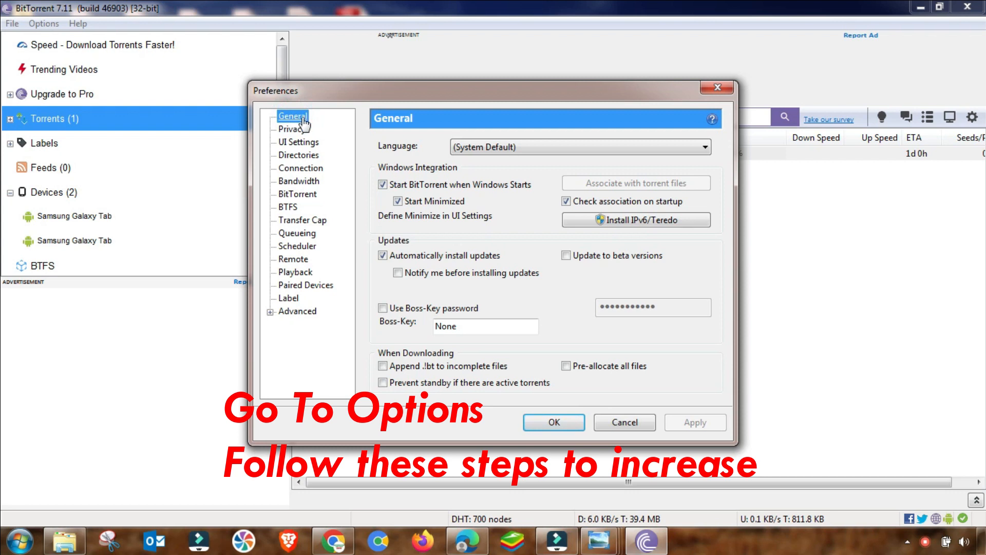
mouse_move(298, 142)
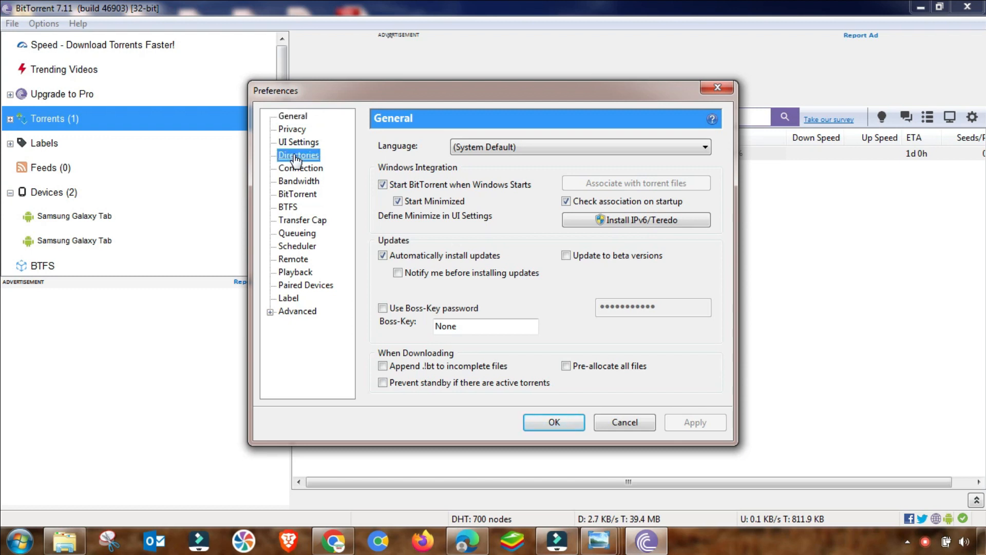
click(298, 155)
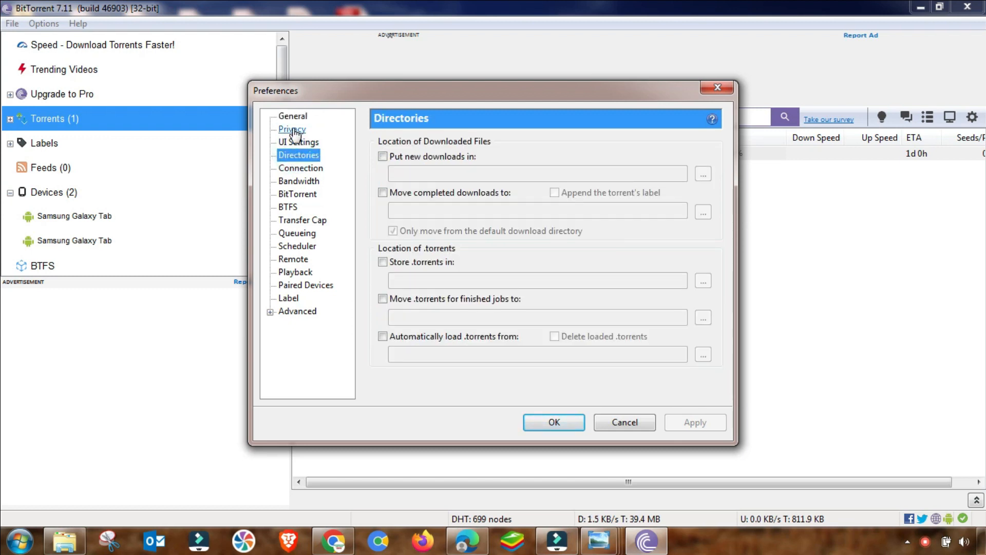
click(292, 130)
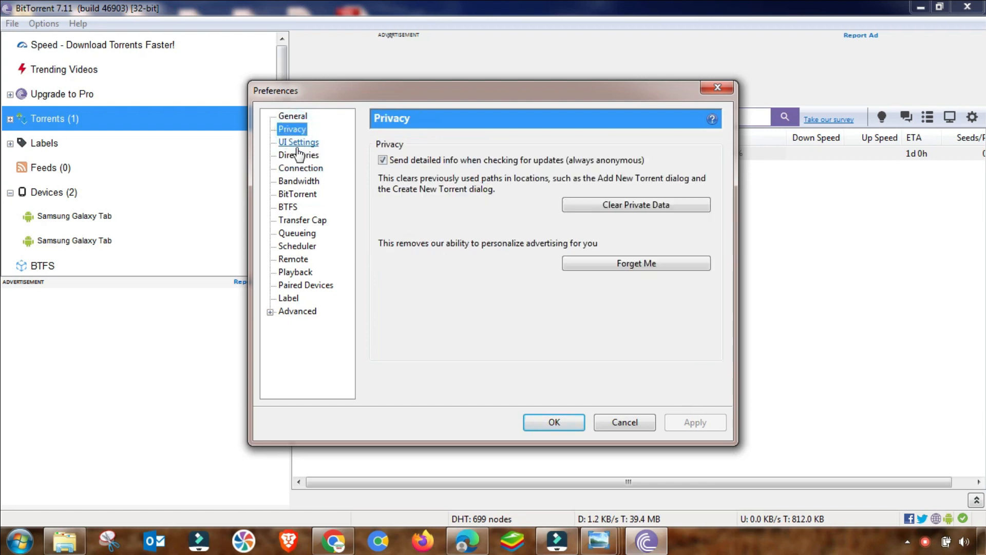
click(299, 156)
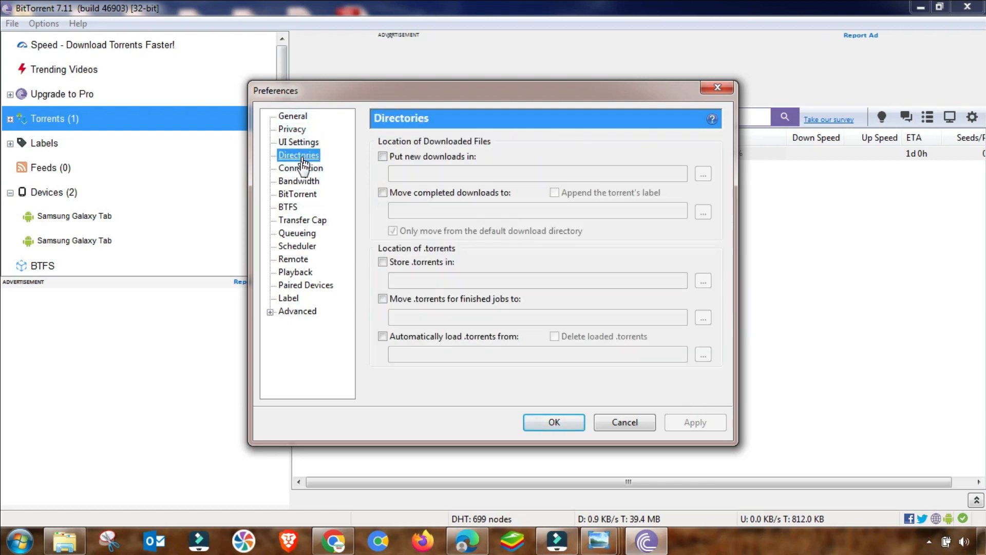
click(300, 168)
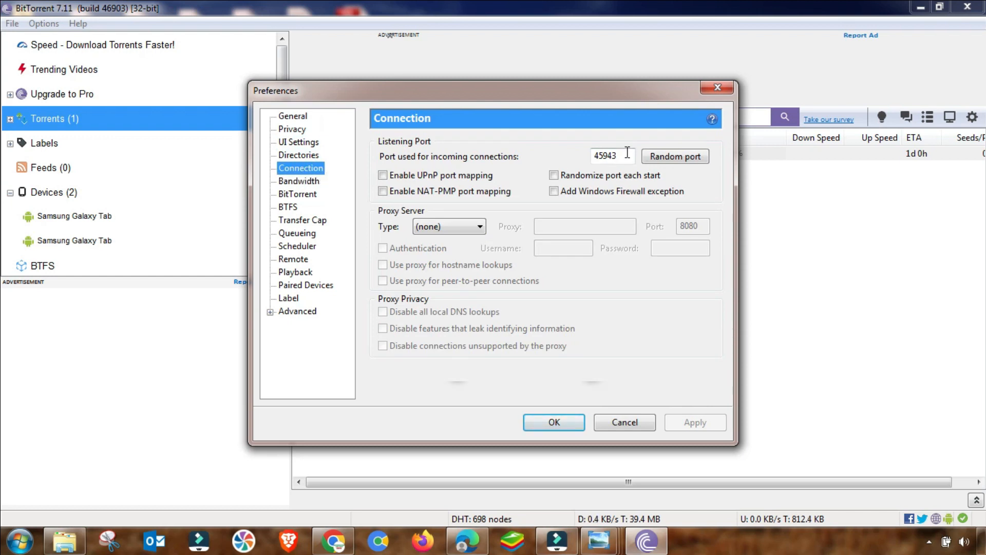
Step: Set incoming port 10734 and enable UPnP, NAT-PMP and the Windows Firewall exception
triple_click(611, 156)
text(107)
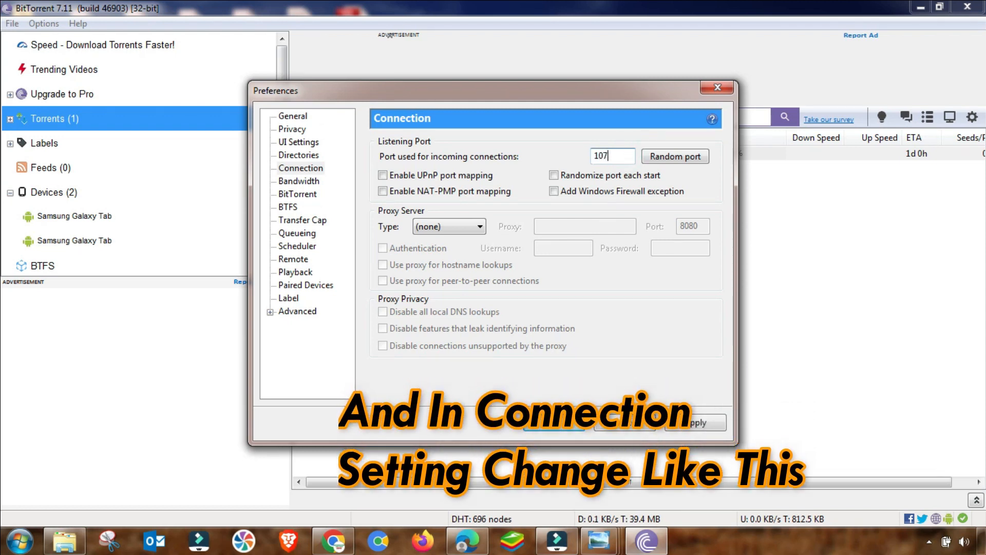
text(34)
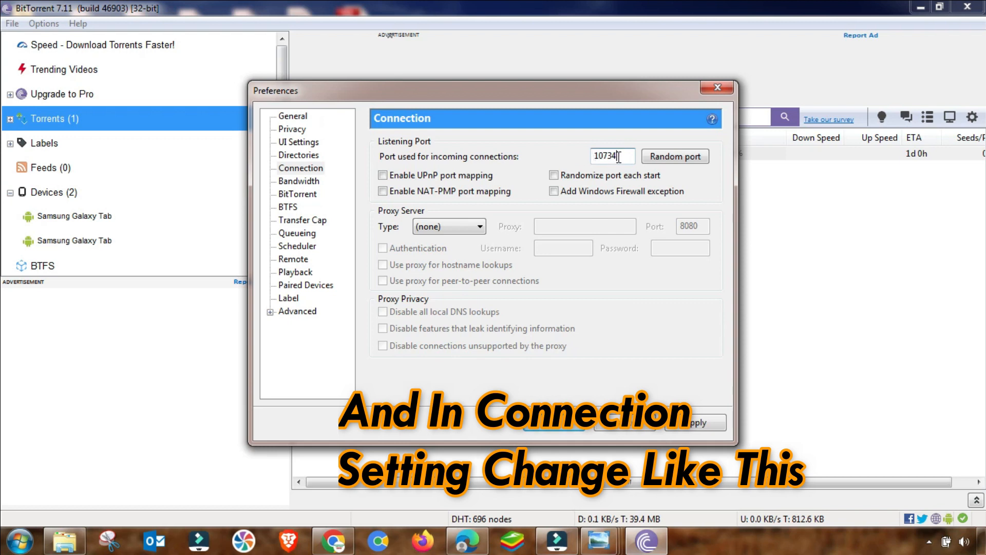
click(382, 175)
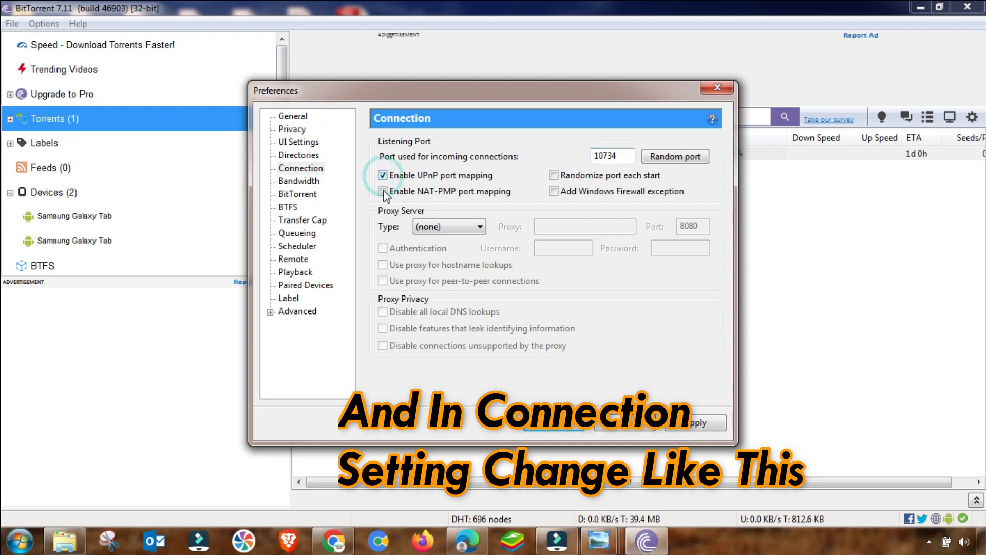
click(382, 191)
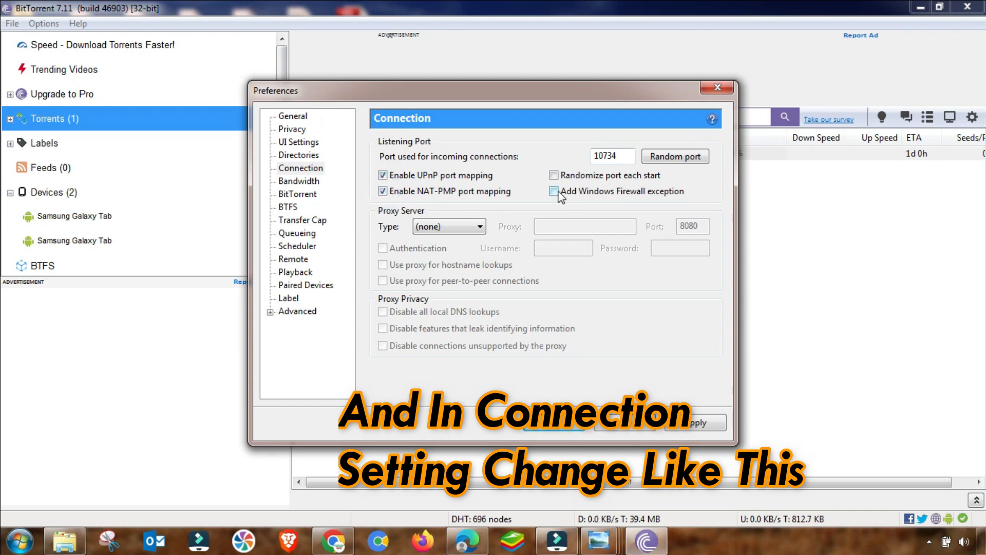
click(554, 191)
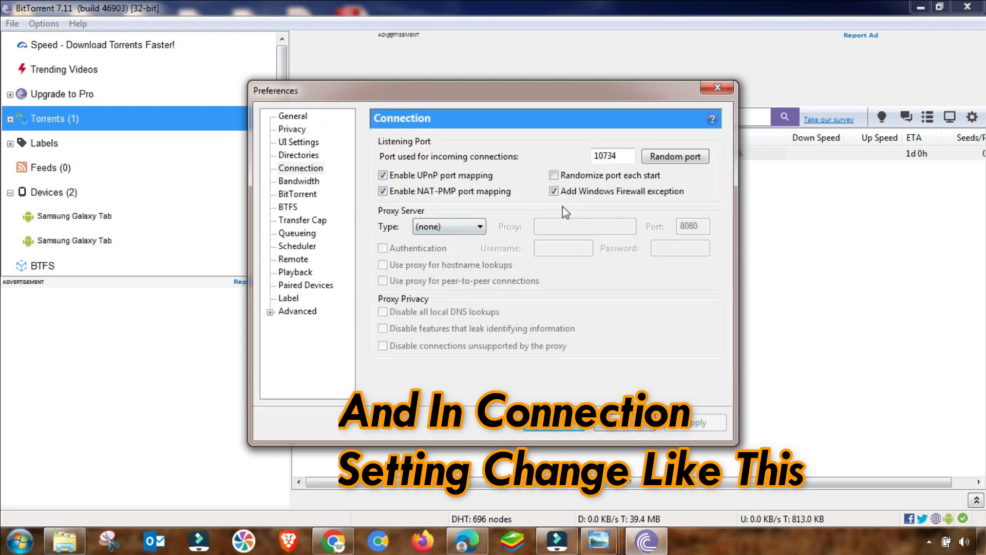
mouse_move(460, 190)
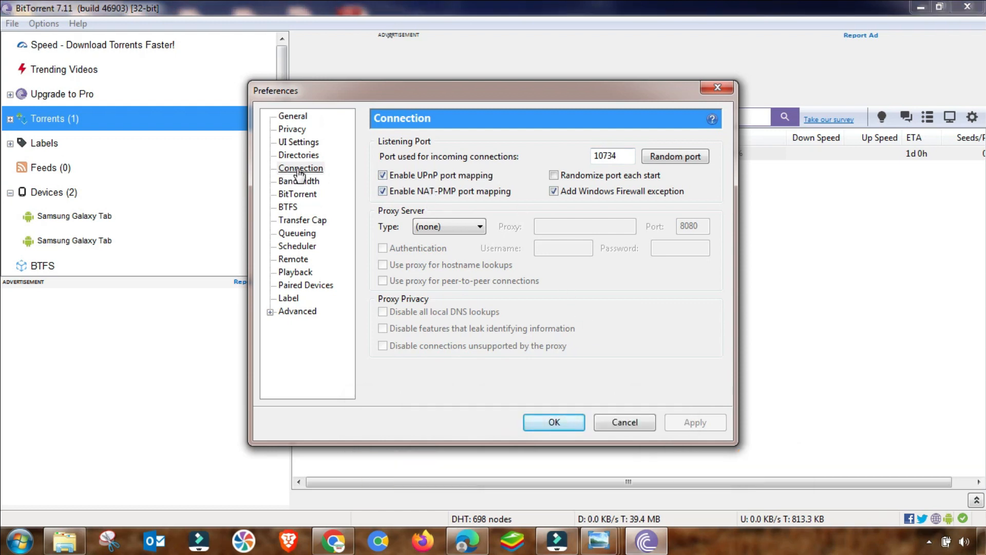
click(301, 168)
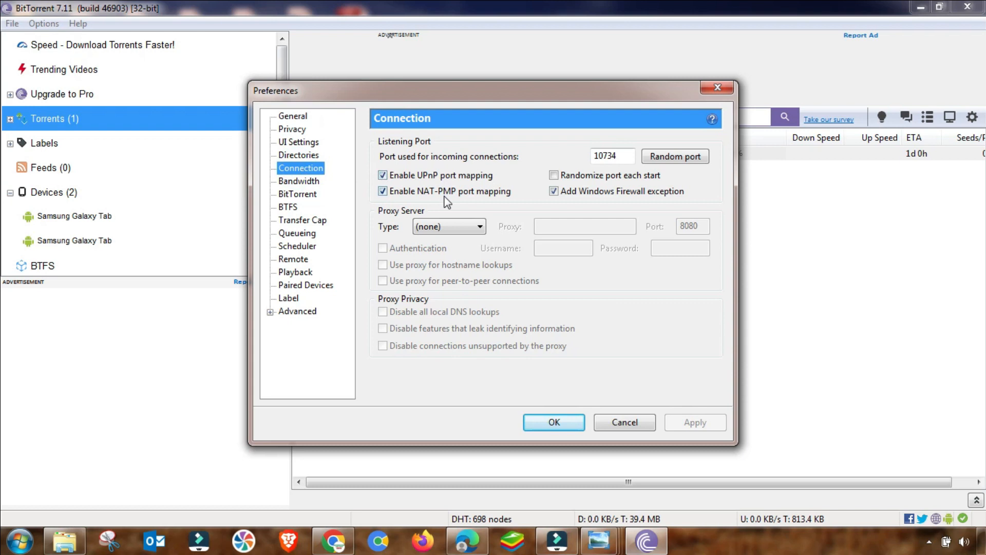
click(299, 181)
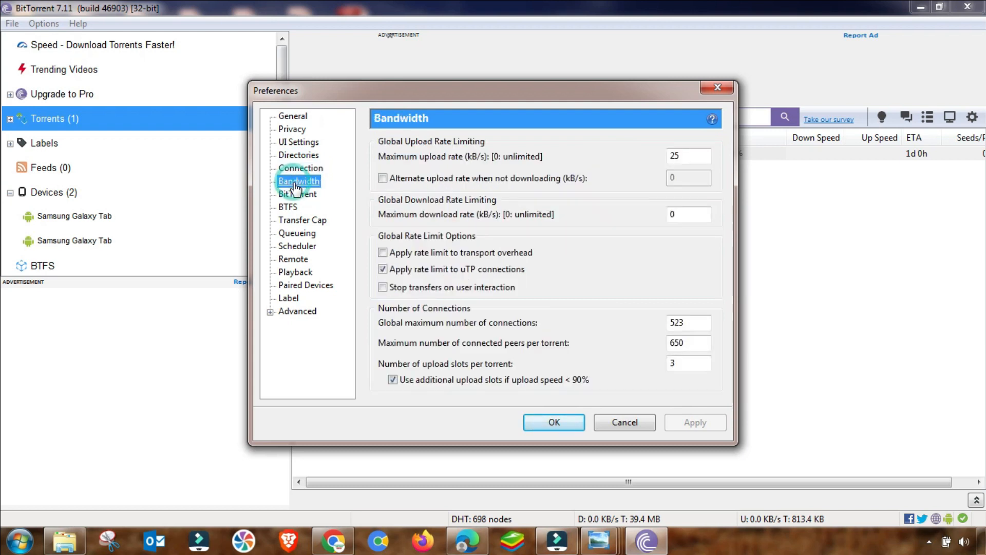
Step: Set the maximum upload rate to 125 kB/s and global connections to 2200
click(687, 156)
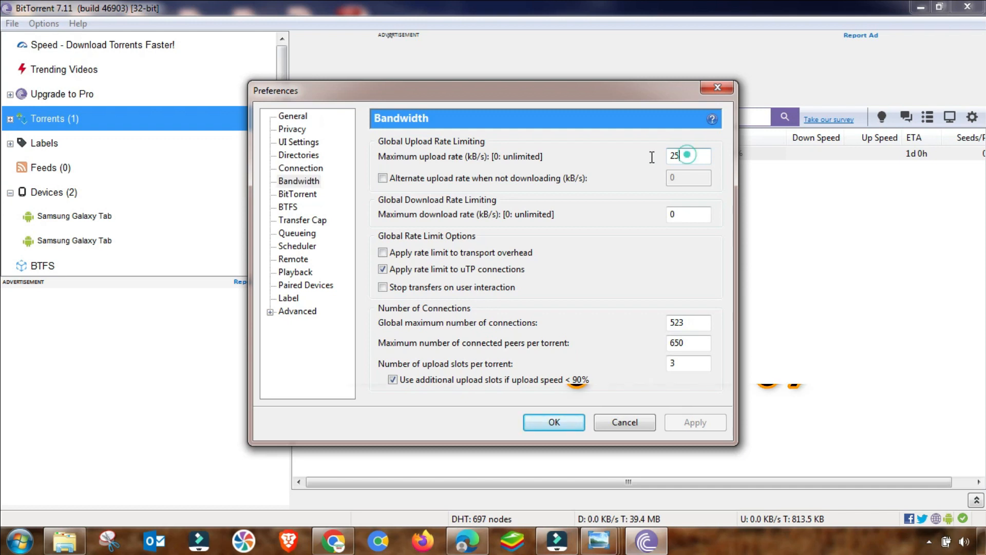
text(100)
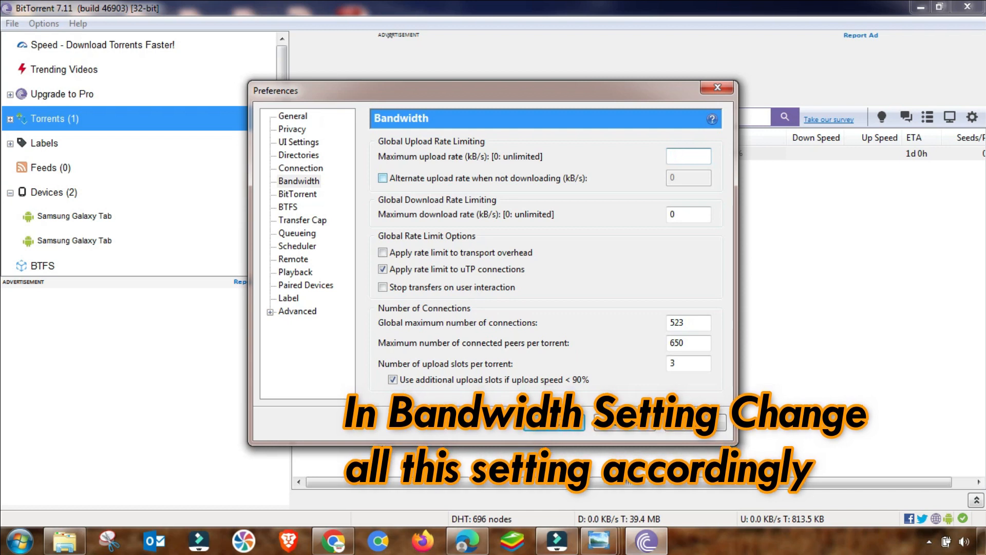
text(125)
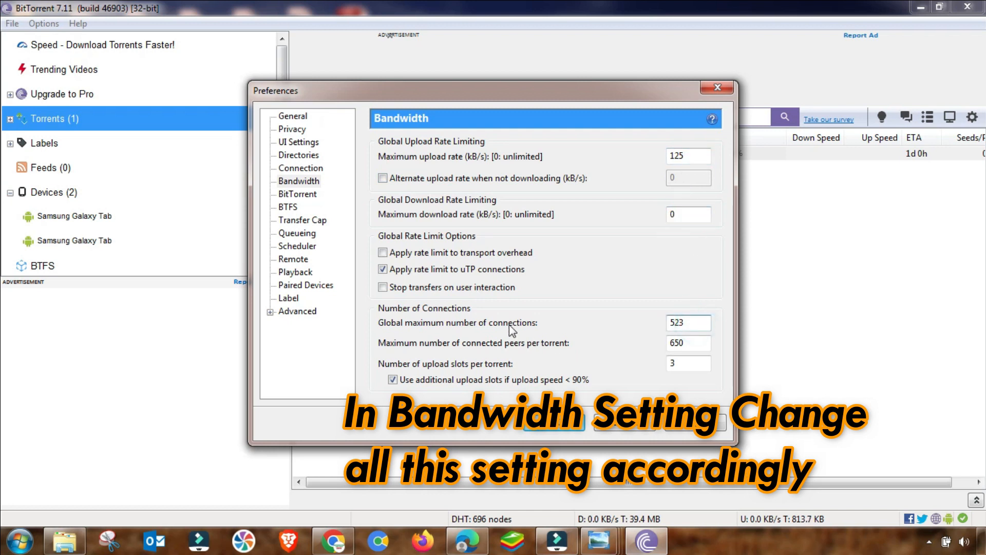
triple_click(688, 323)
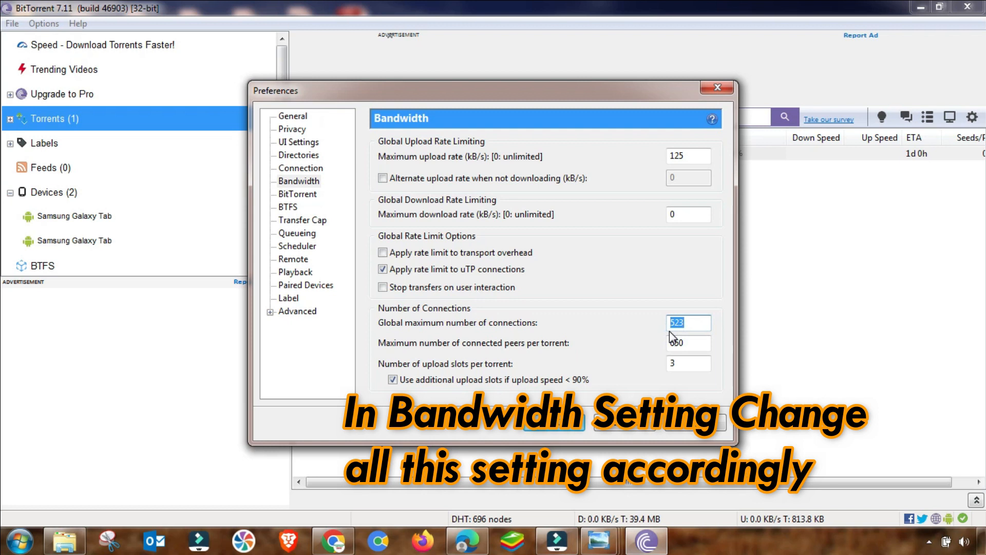
text(2)
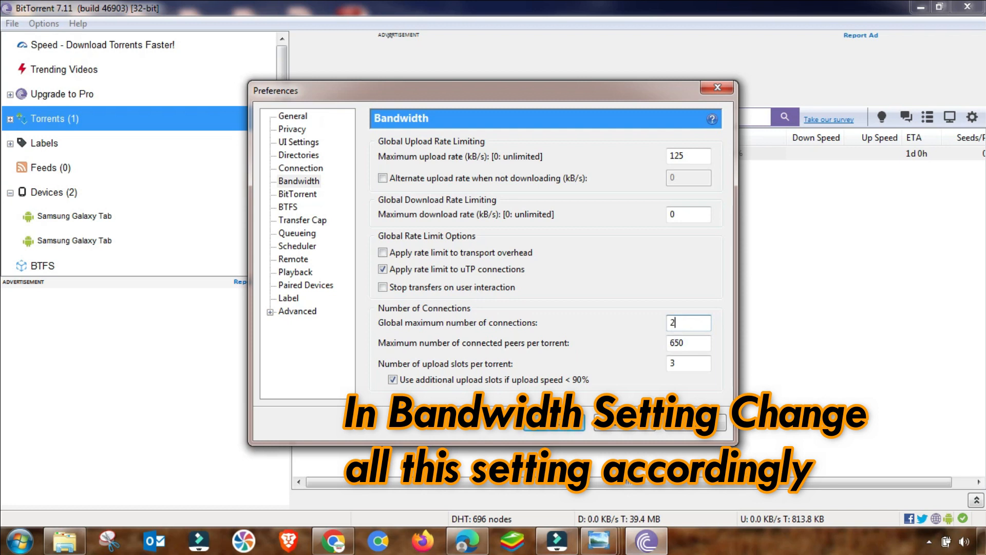
text(200)
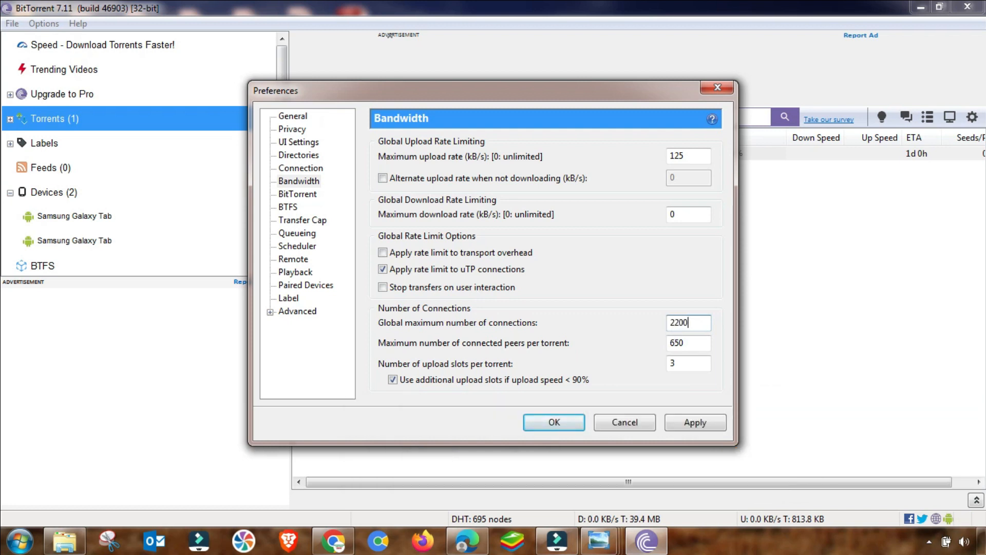
mouse_move(706, 337)
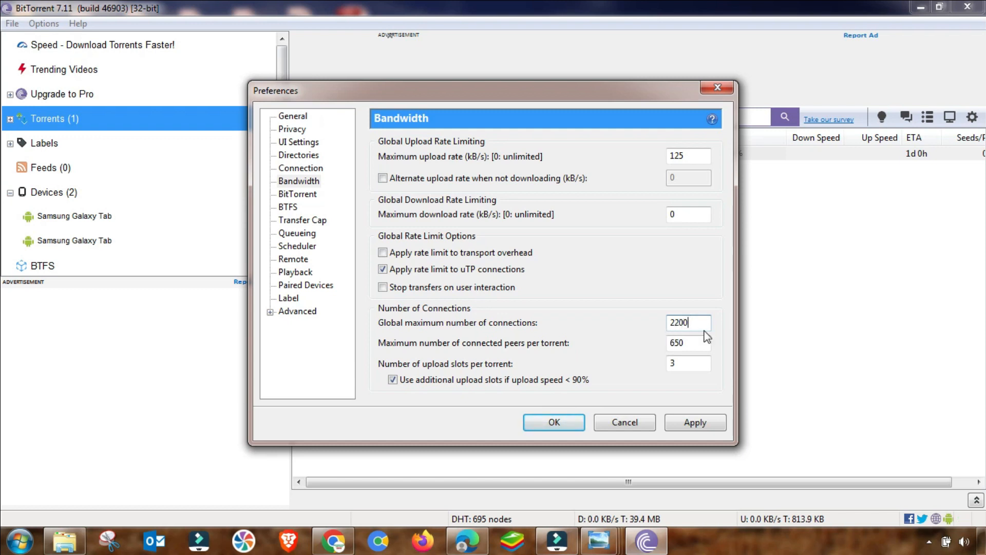
Step: Set 1750 peers per torrent and 5 upload slots, then apply the bandwidth settings
triple_click(688, 343)
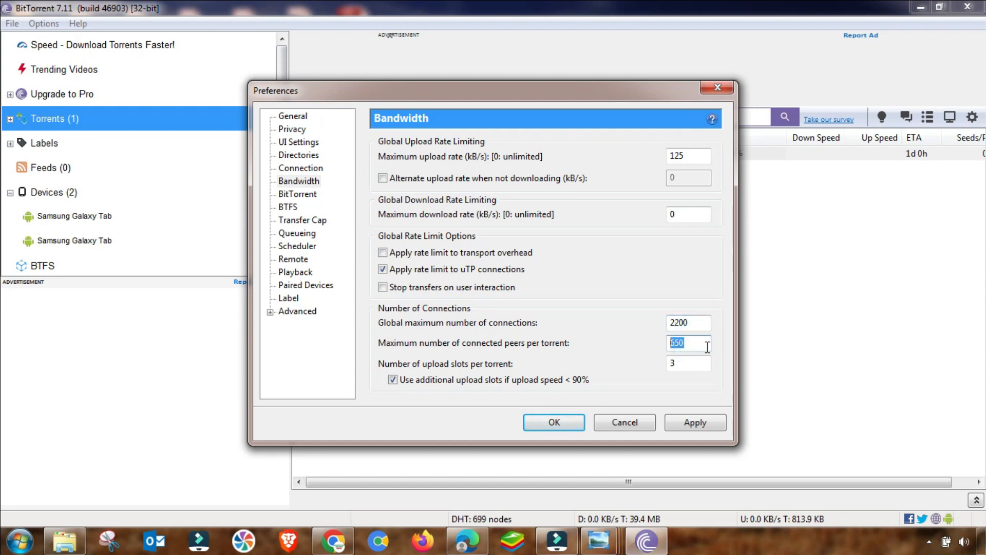
mouse_move(657, 369)
text(1750)
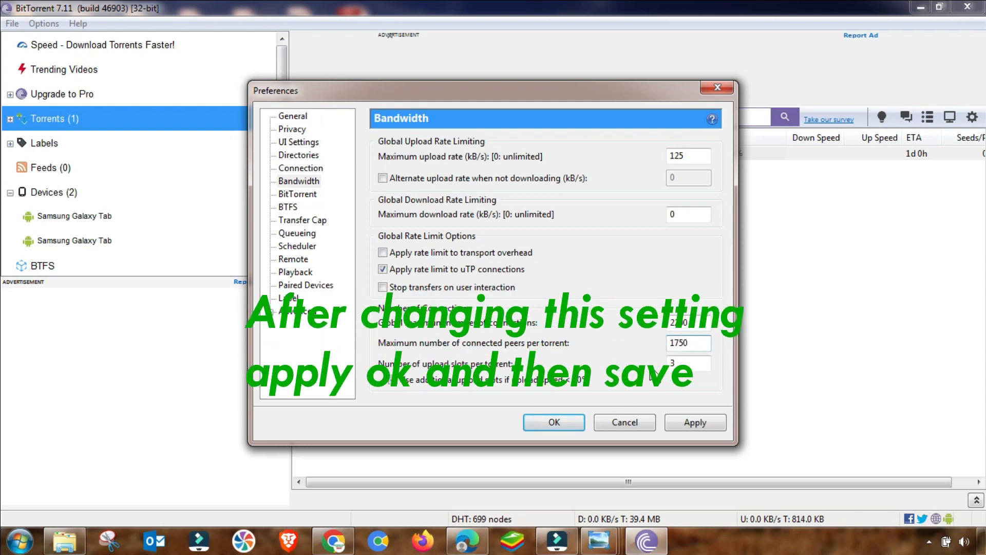
triple_click(689, 363)
text(5)
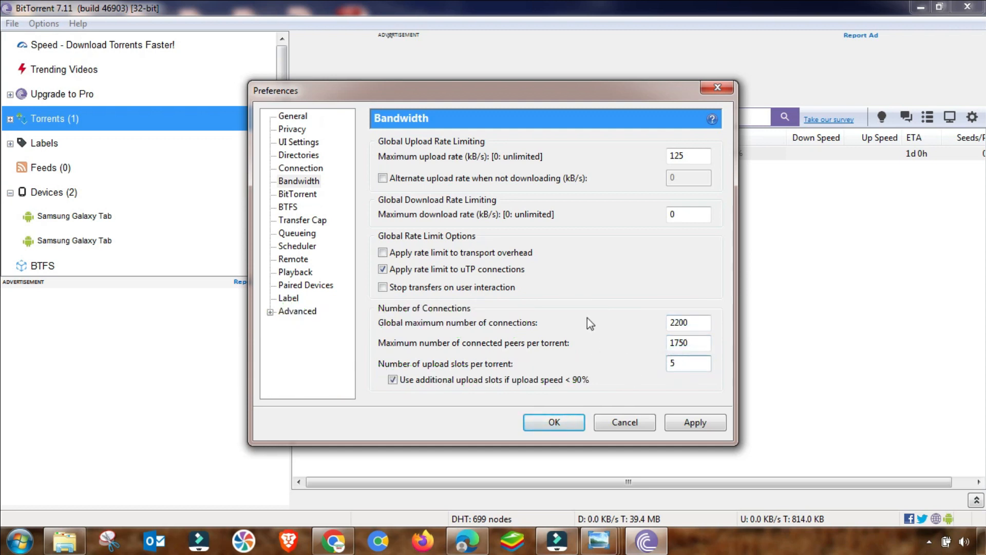
click(688, 155)
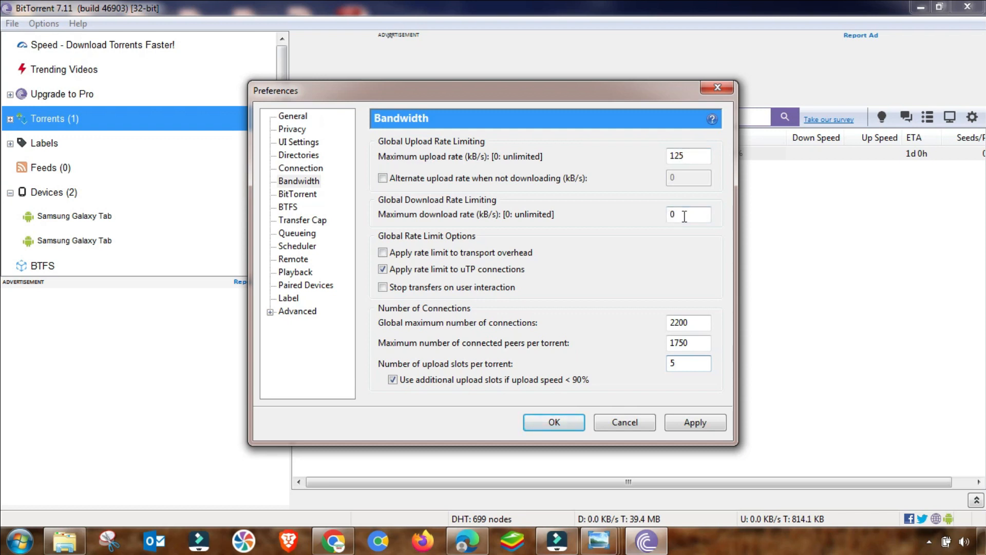
triple_click(689, 322)
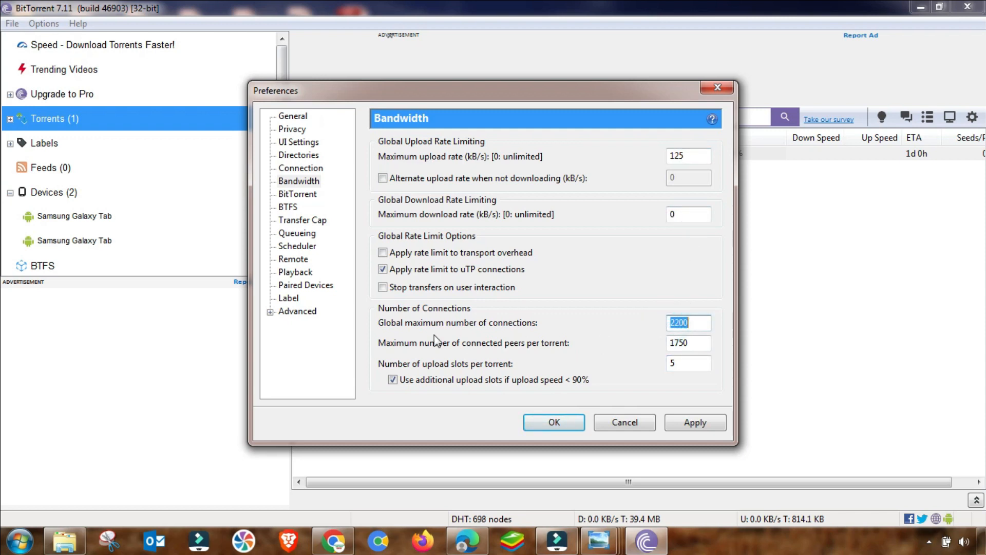
mouse_move(670, 342)
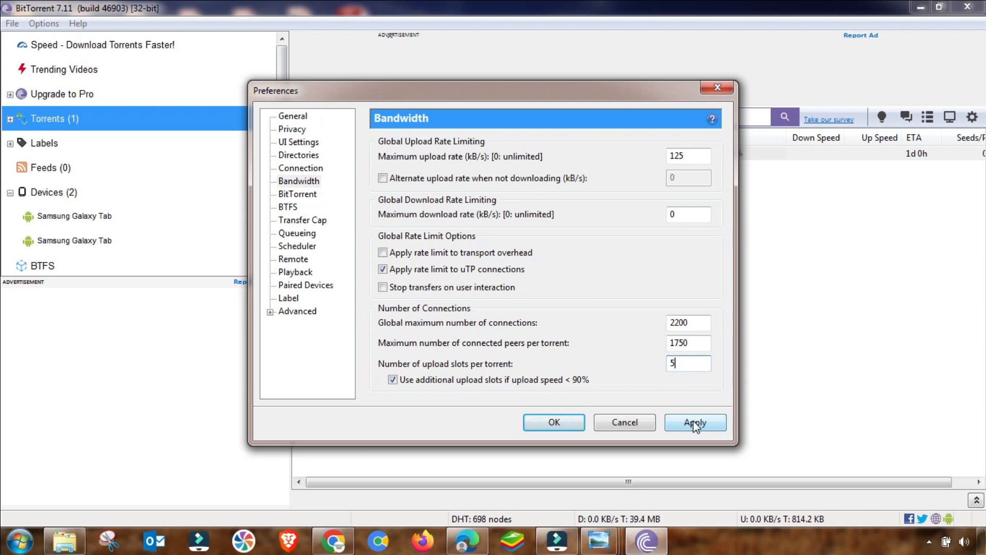
click(694, 422)
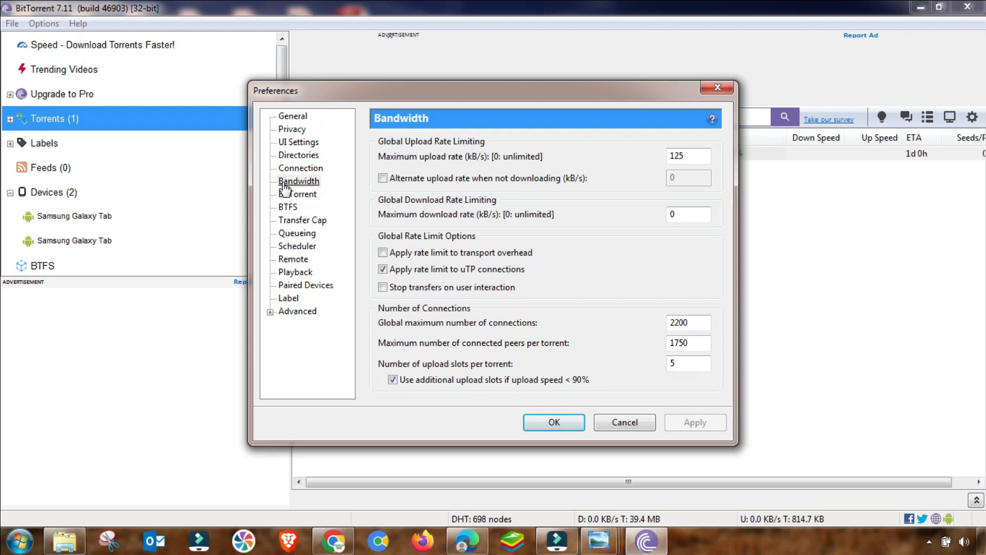
mouse_move(298, 194)
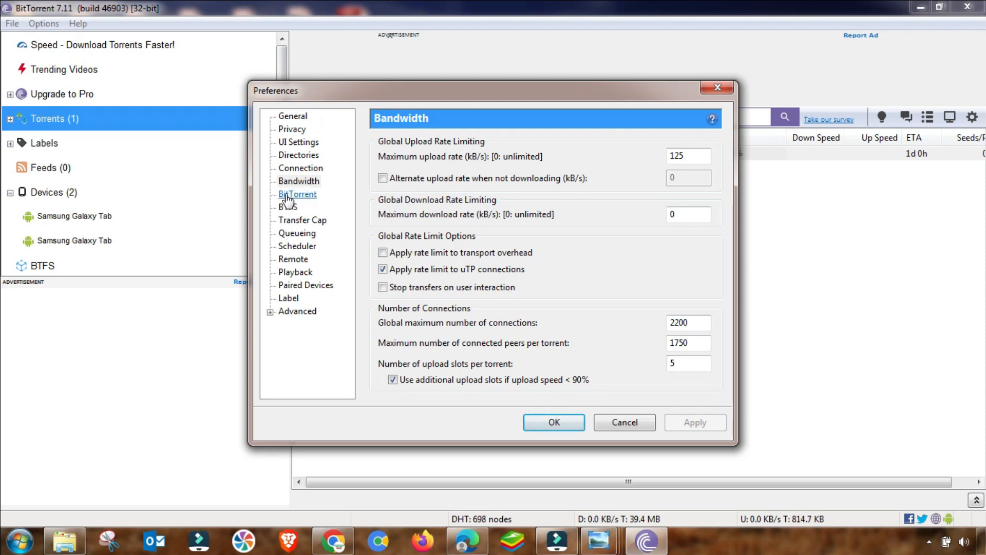
Step: Enable protocol enhancements on the BitTorrent features page
click(297, 194)
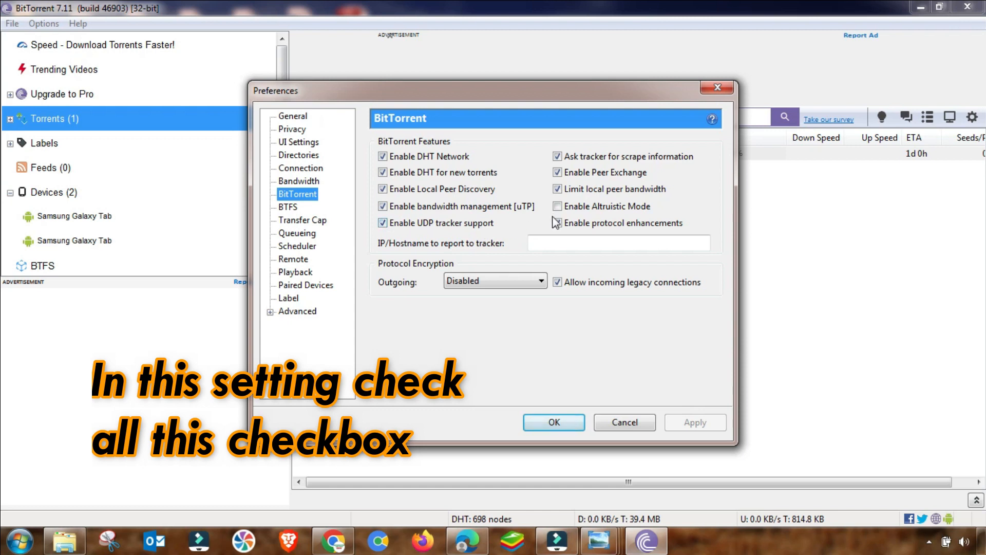
click(557, 223)
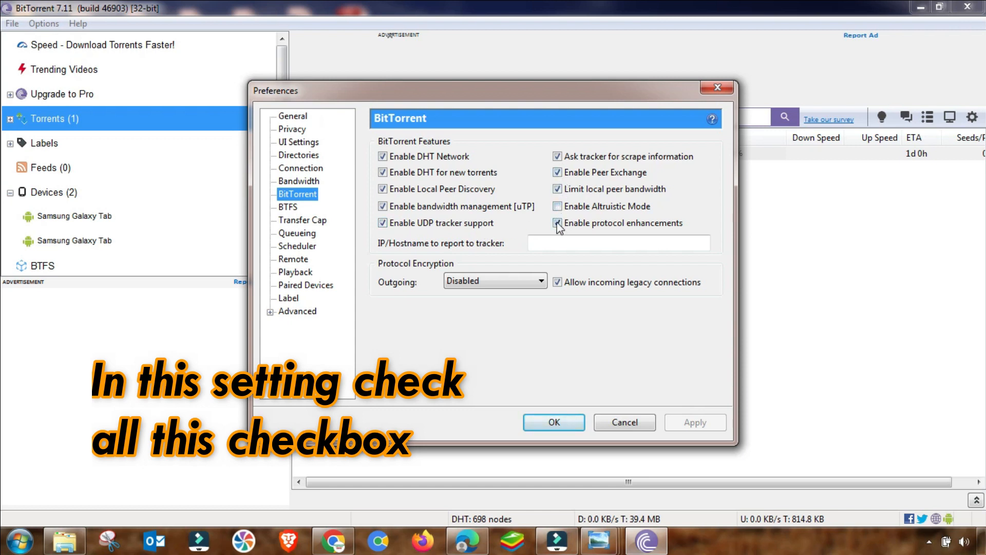
click(557, 223)
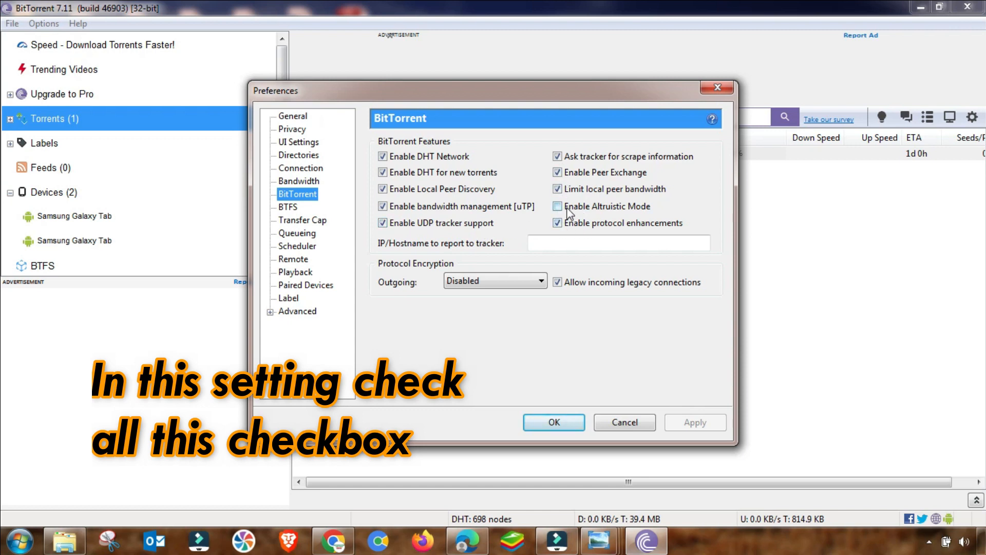
click(297, 311)
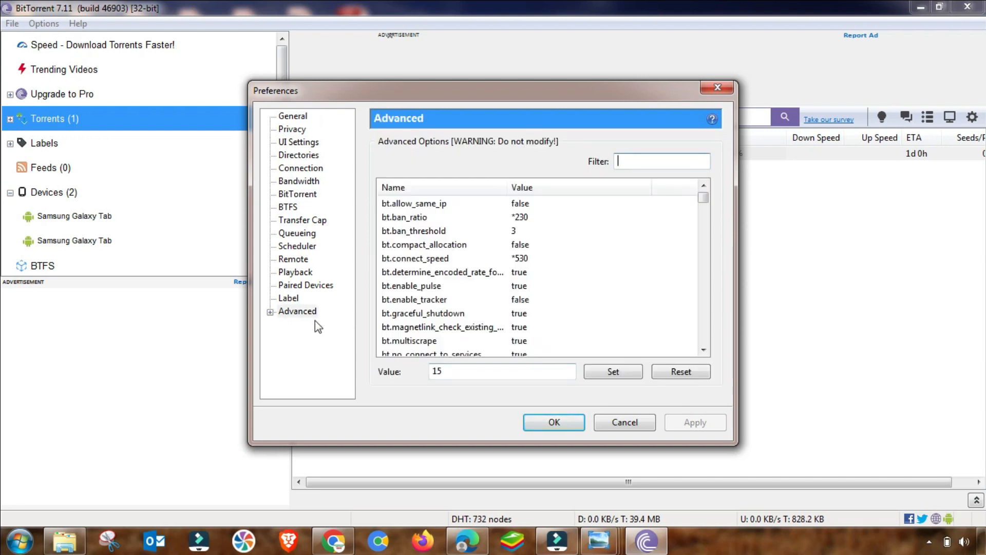
Step: Filter the Advanced options list for 'dh' to find the DHT settings
click(297, 310)
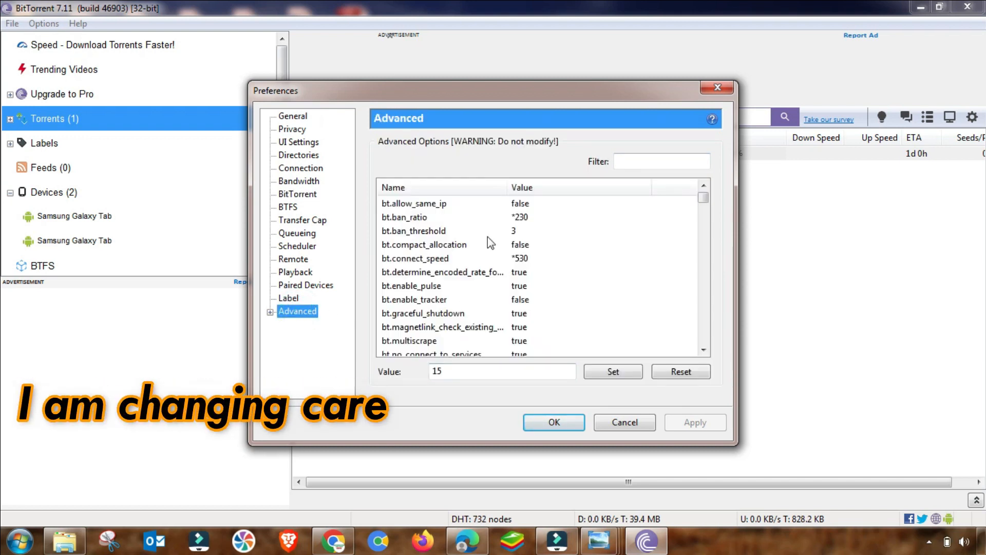
text(d)
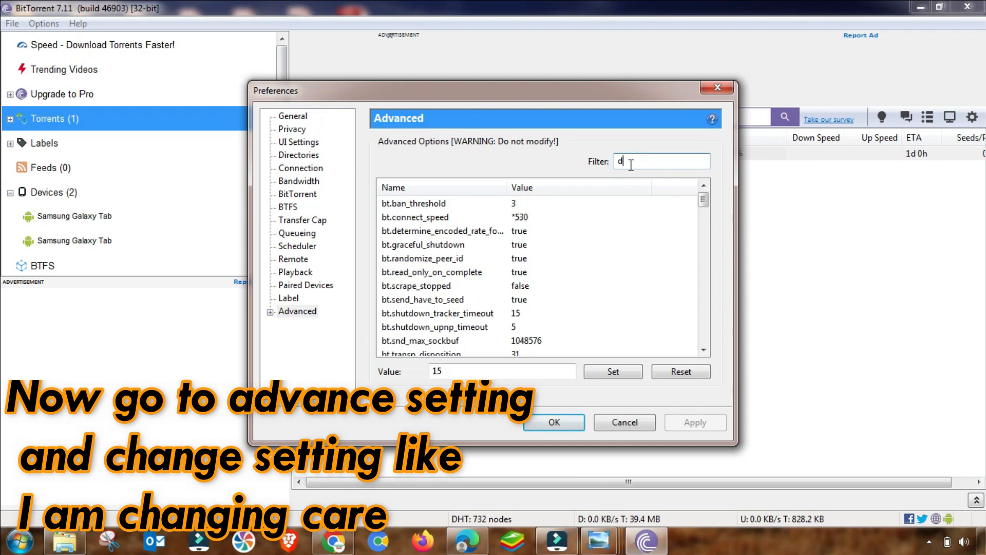
text(a)
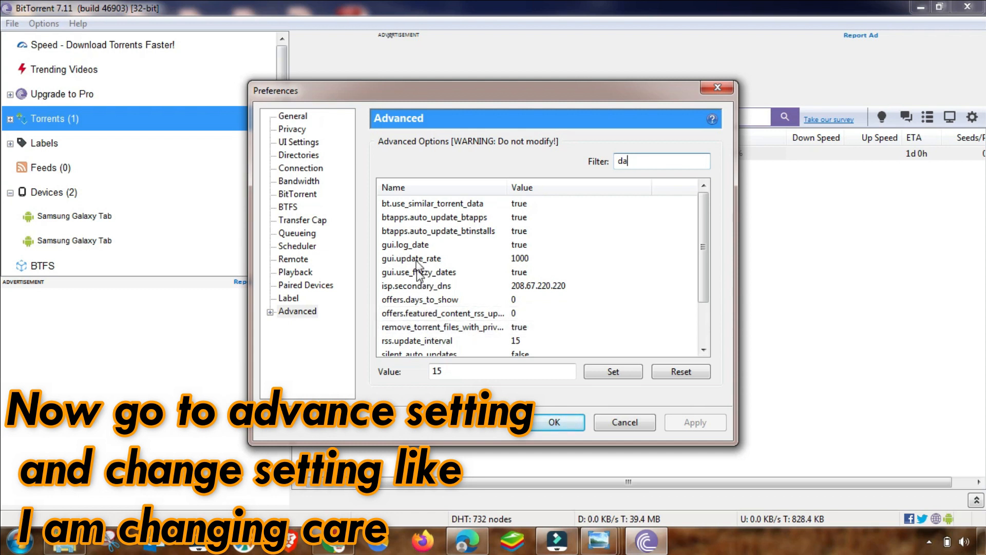
scroll(down, 3)
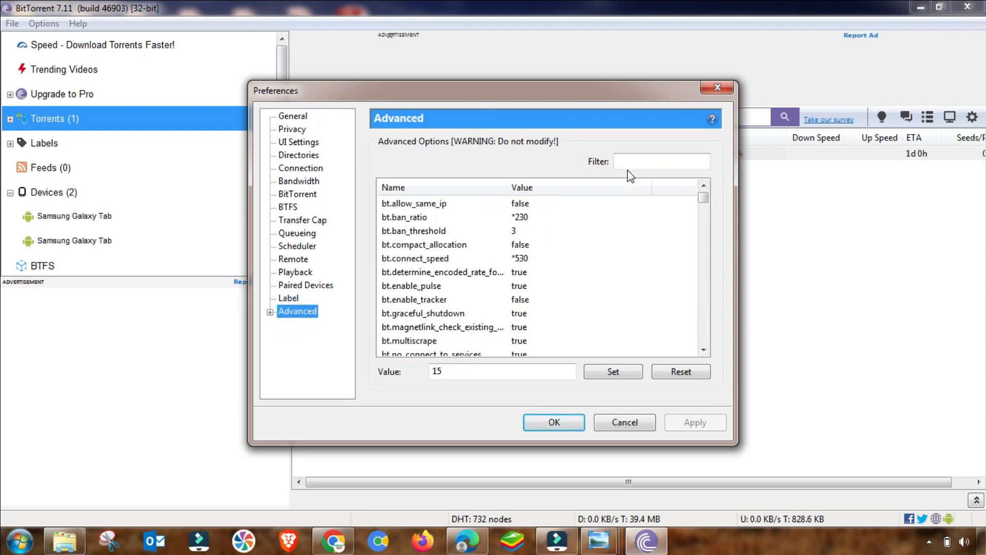
text(d)
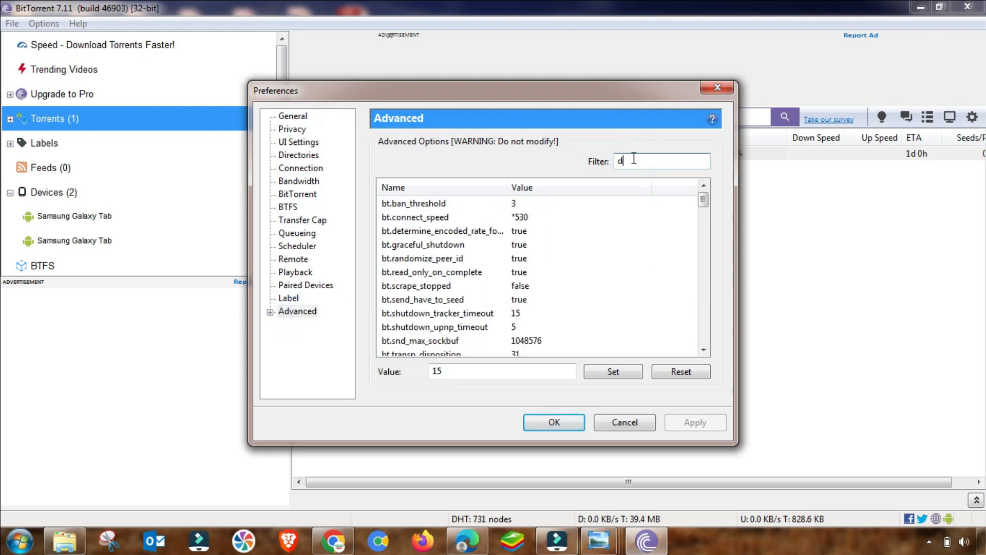
text(h)
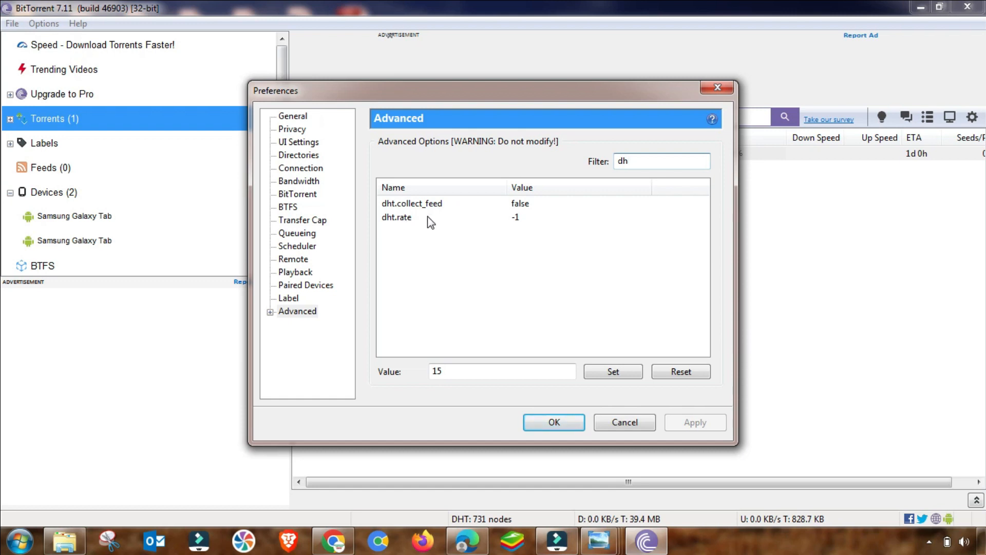
Step: Set the dht.rate advanced option to 2
click(397, 217)
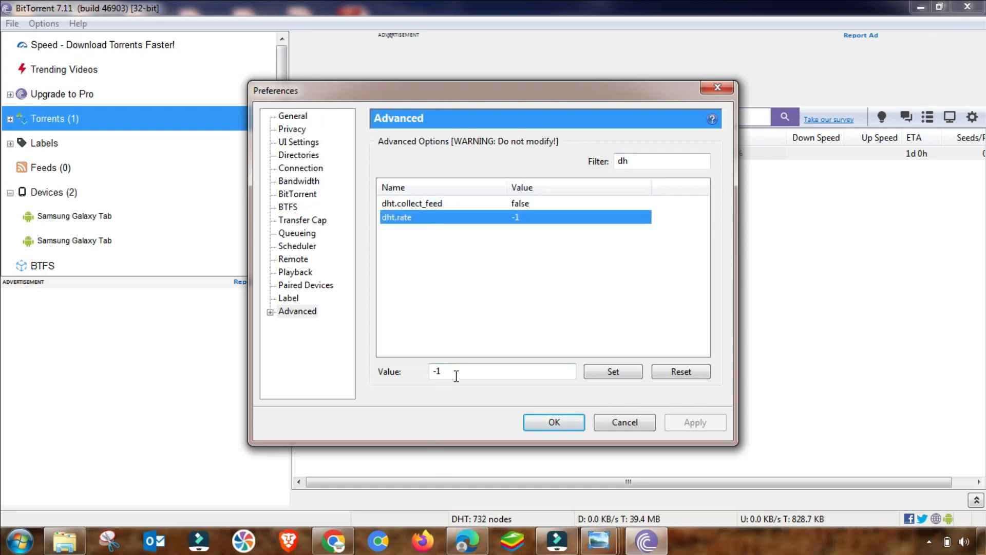
triple_click(501, 371)
text(2)
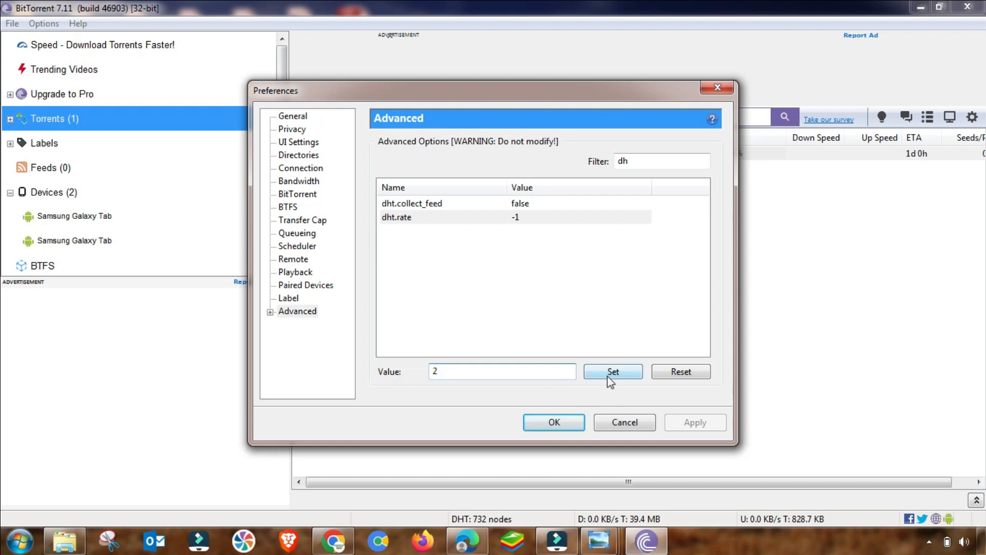
click(612, 370)
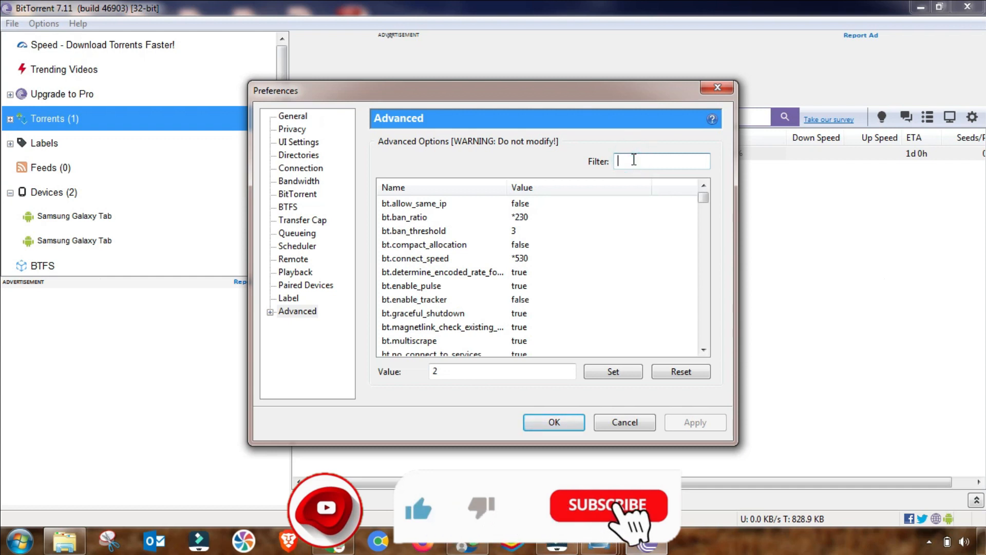
Step: Set rss.update_interval to 20 and close Preferences with OK
text(rss)
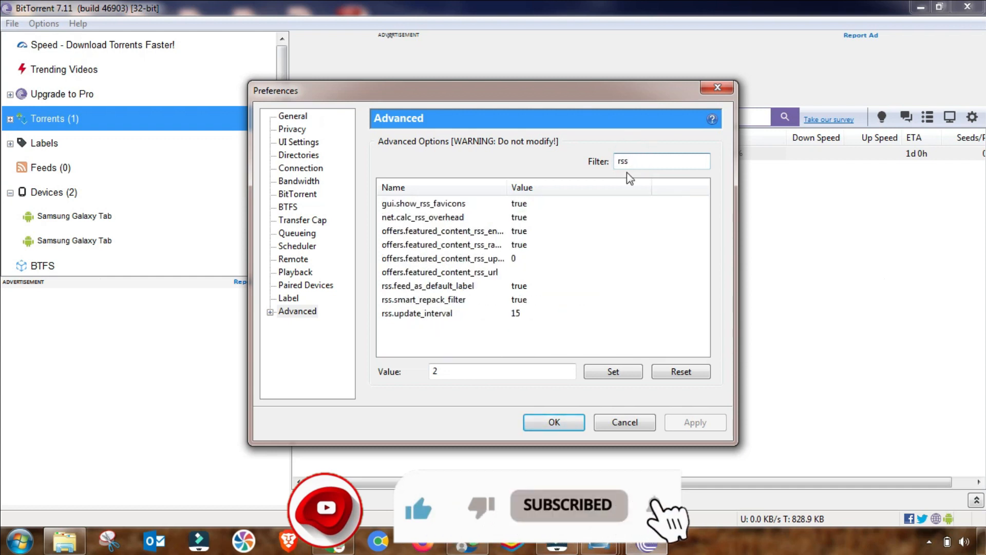
click(416, 312)
text(0)
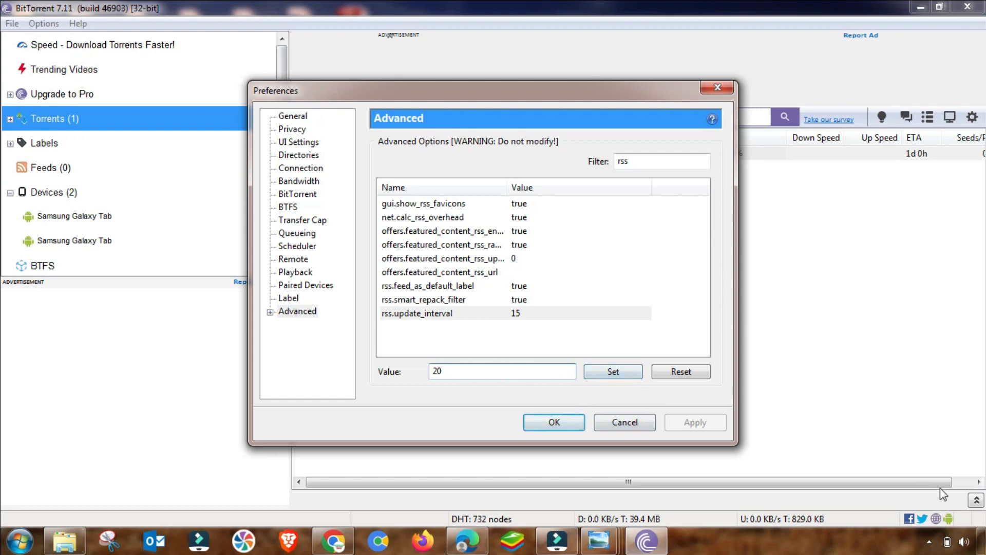
triple_click(438, 371)
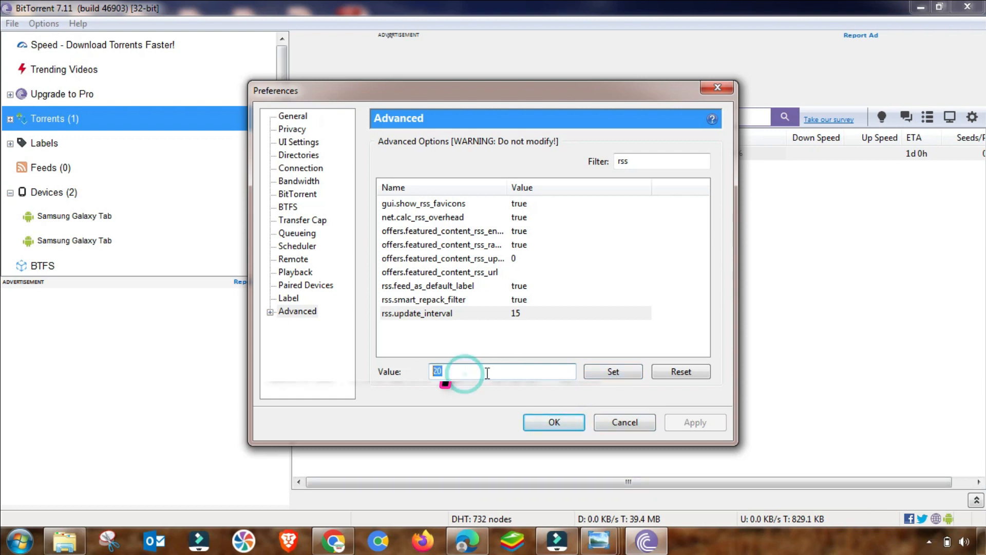
click(612, 371)
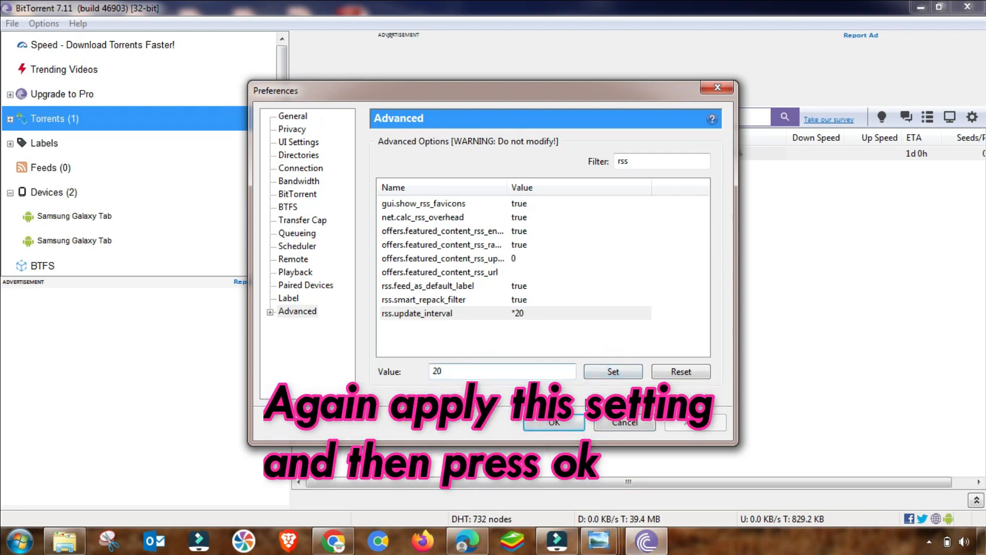
click(553, 422)
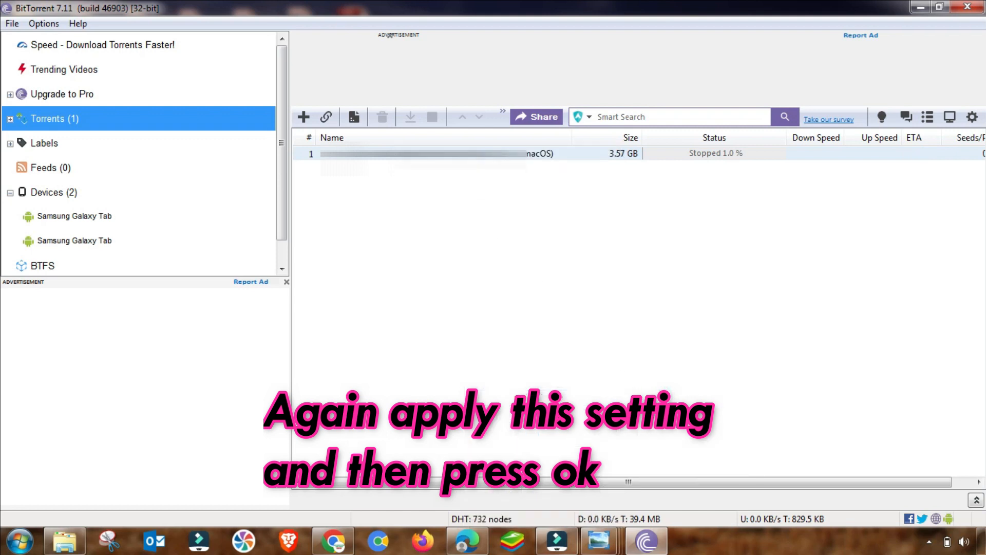
Step: Give the stopped torrent High bandwidth allocation and adjust its upload limit
right_click(424, 153)
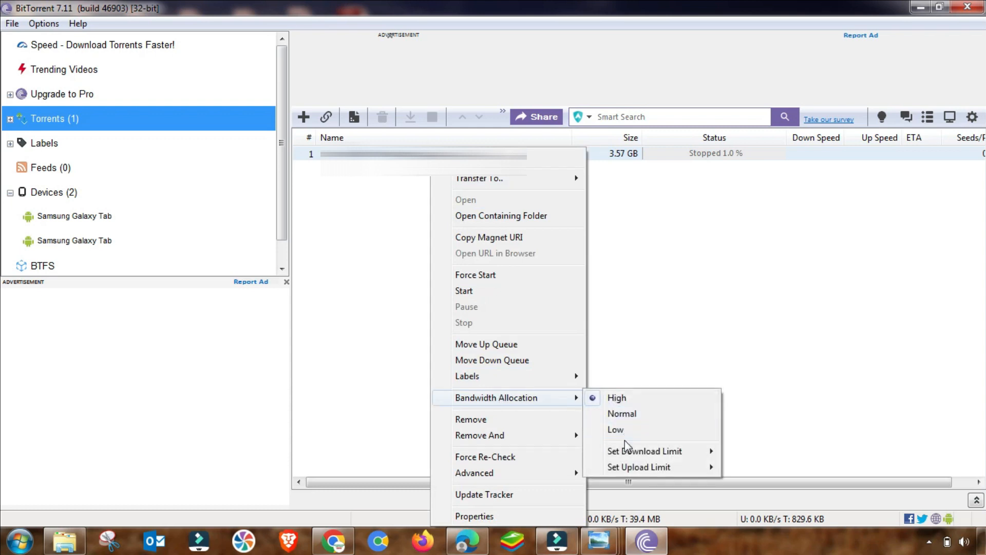
click(644, 451)
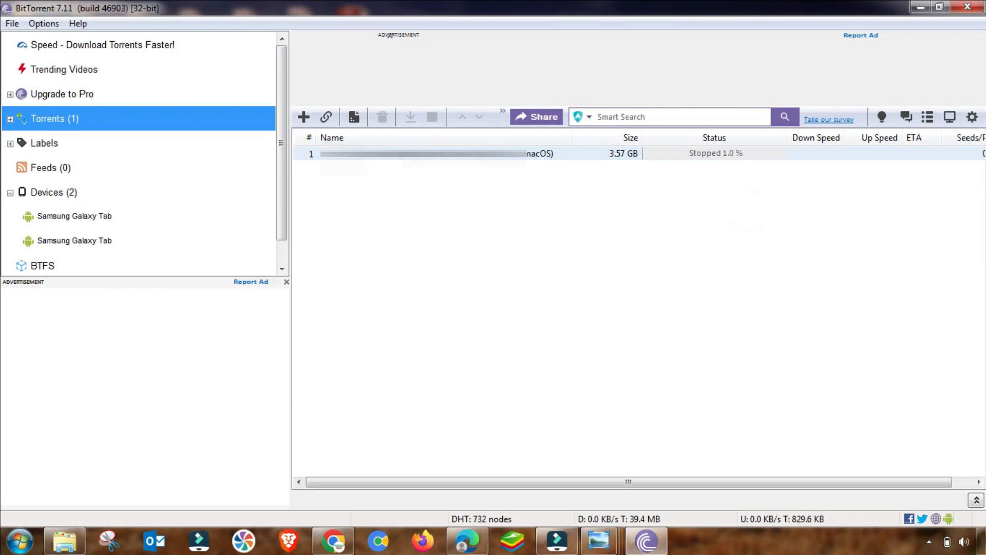
right_click(434, 153)
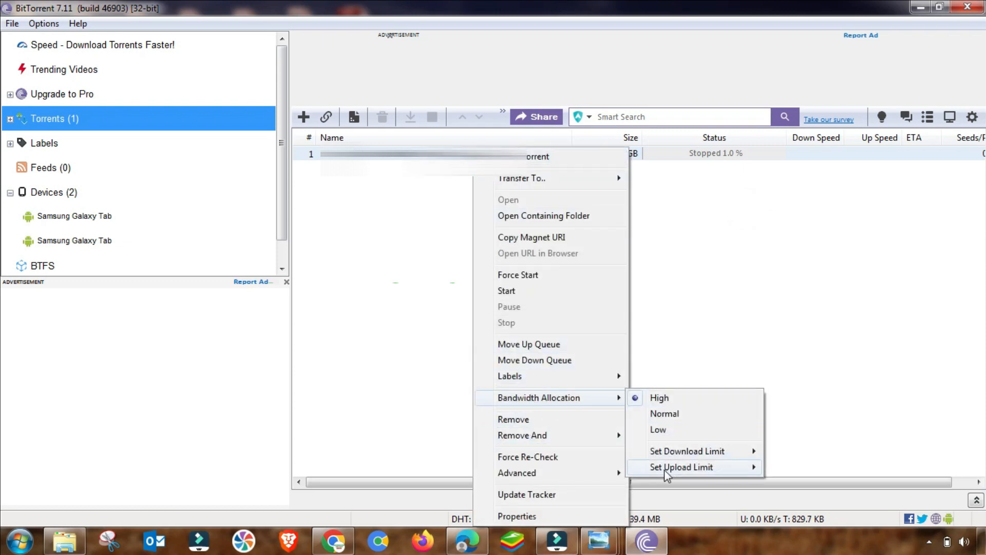
click(681, 466)
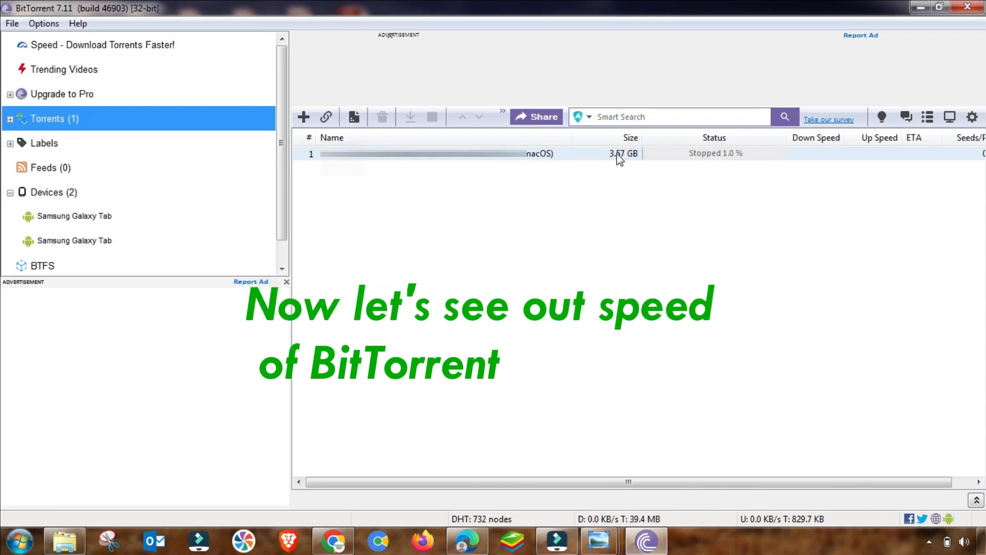
right_click(582, 153)
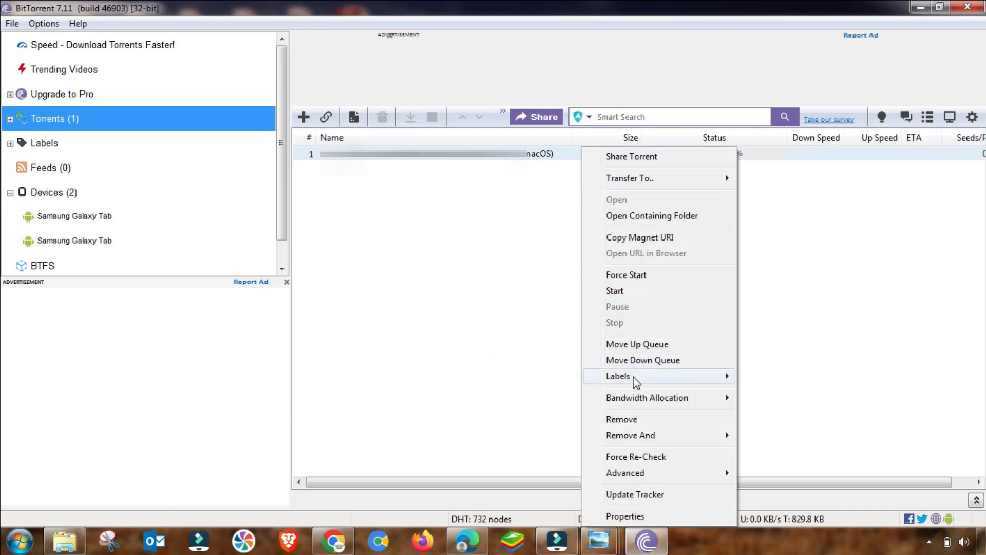
mouse_move(616, 296)
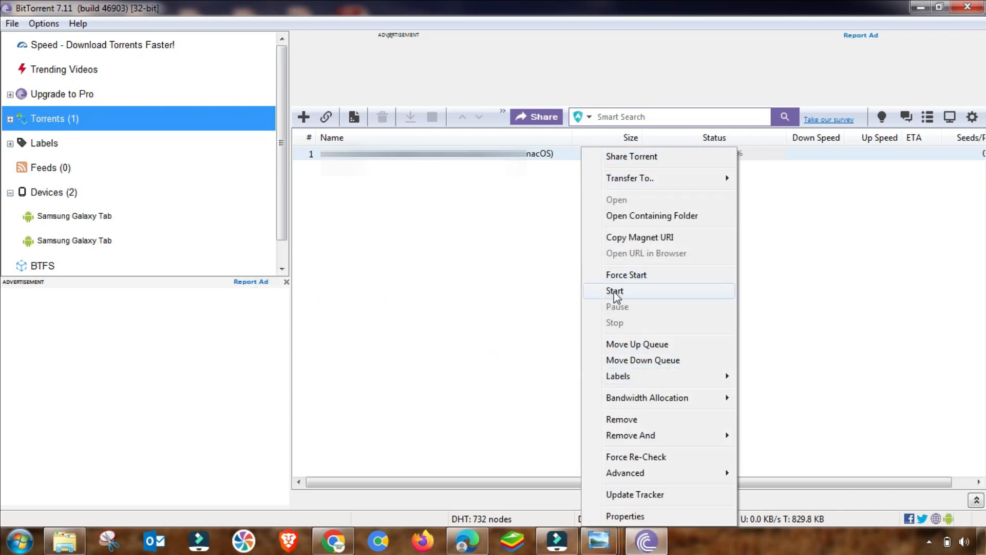
Step: Start the stopped torrent so it resumes downloading
click(614, 289)
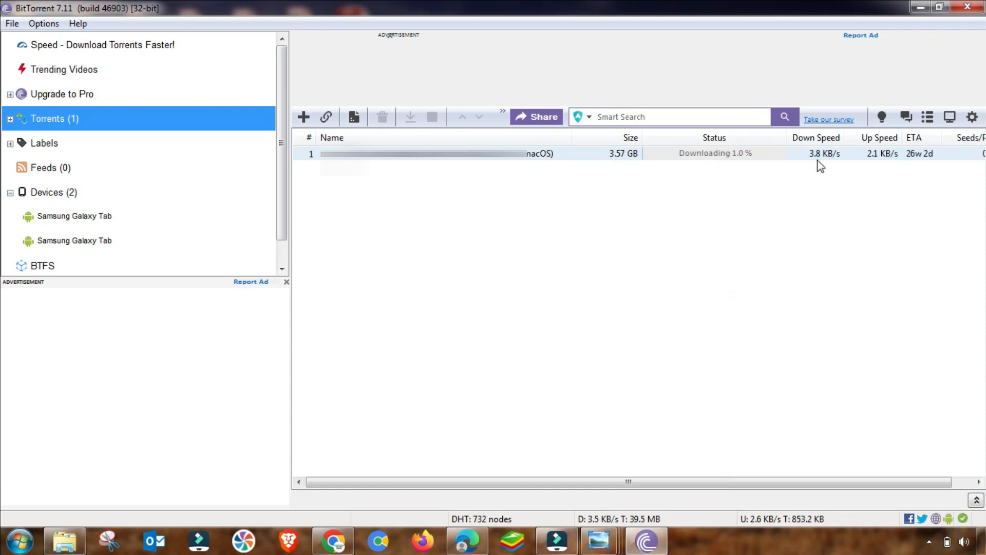
mouse_move(759, 170)
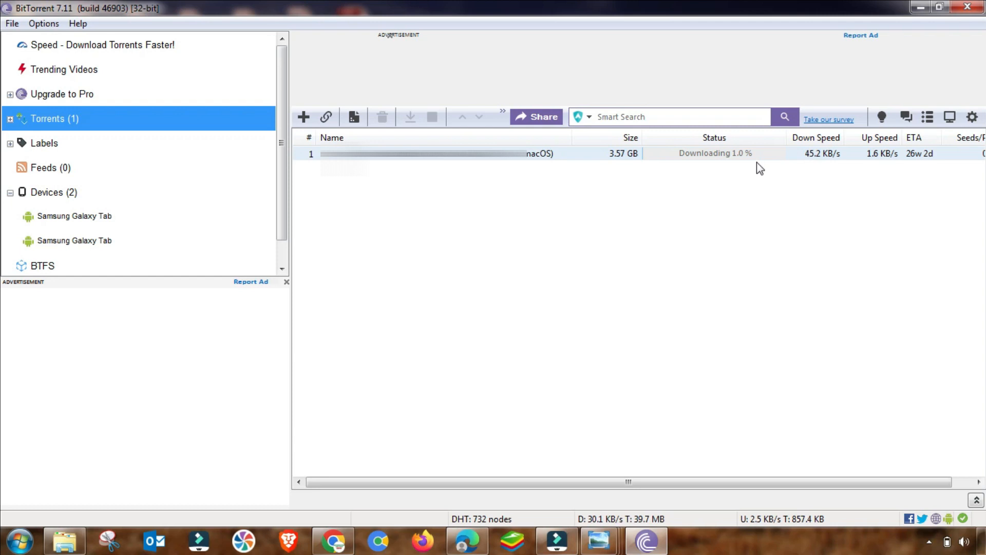
mouse_move(788, 186)
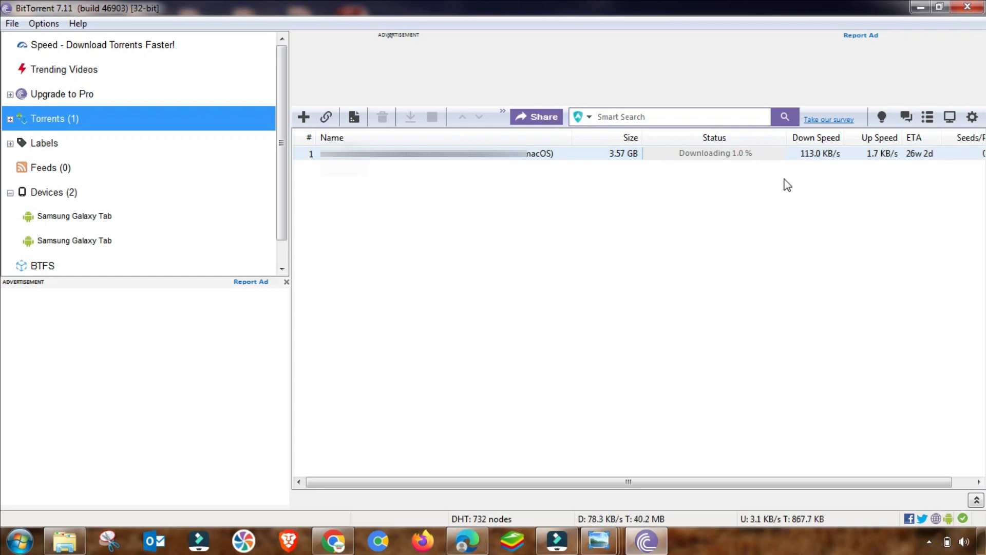
mouse_move(720, 245)
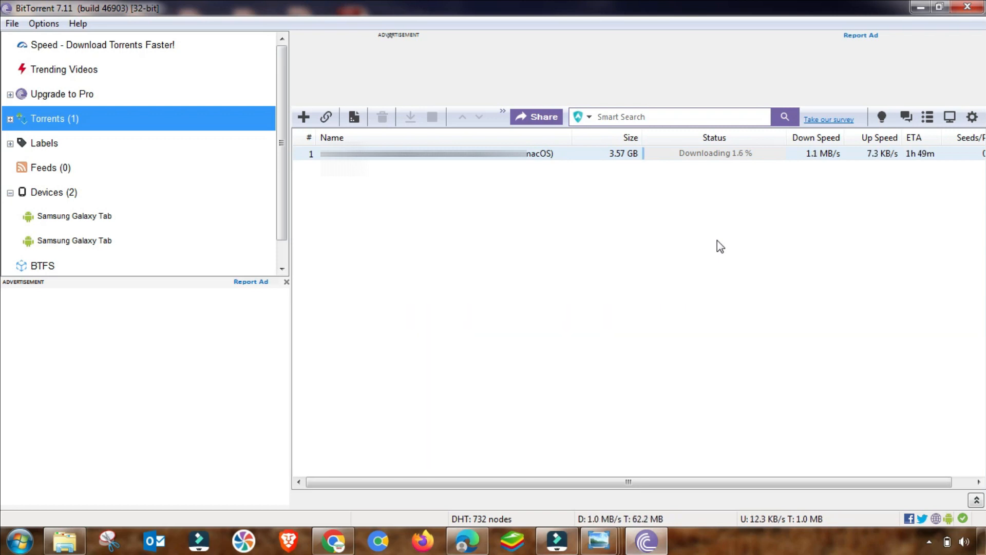
mouse_move(814, 180)
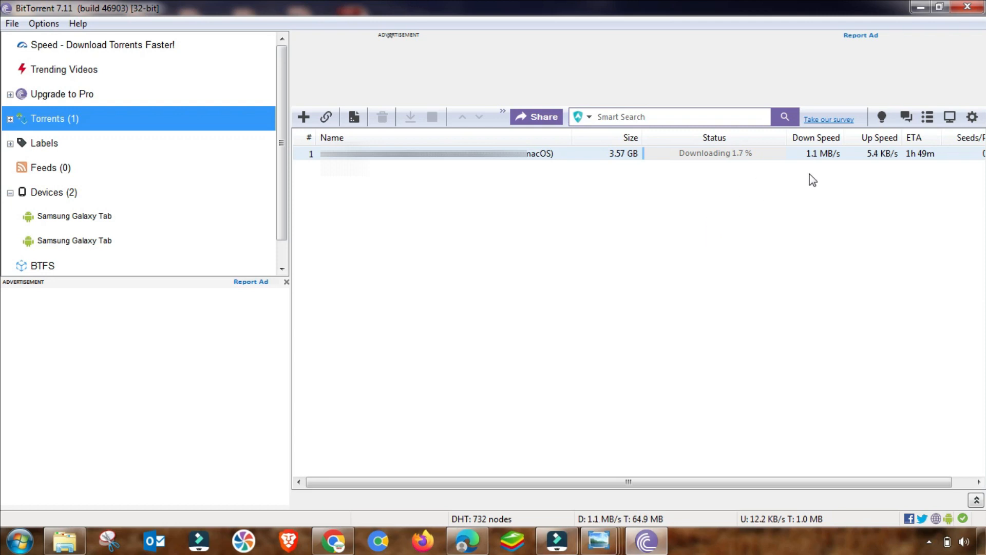
mouse_move(815, 162)
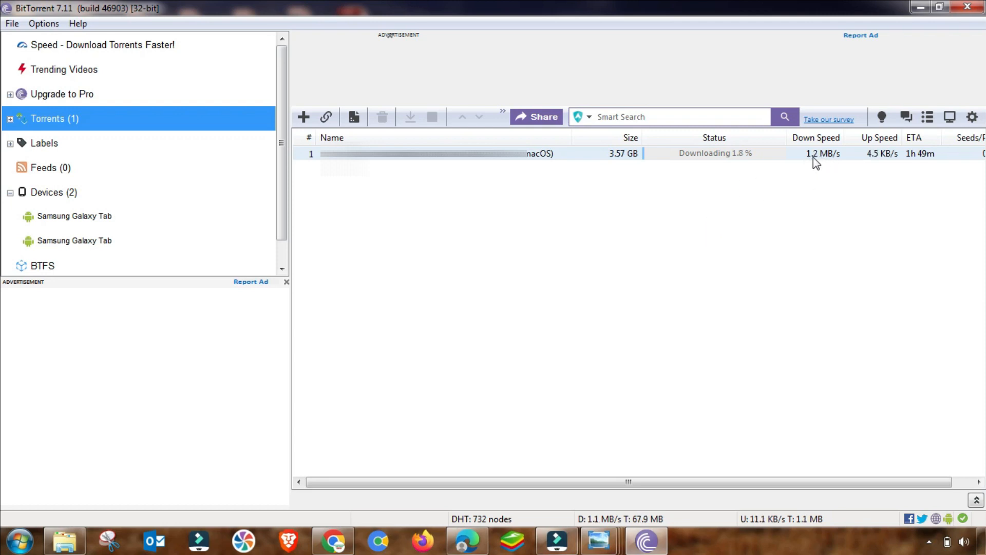
mouse_move(879, 161)
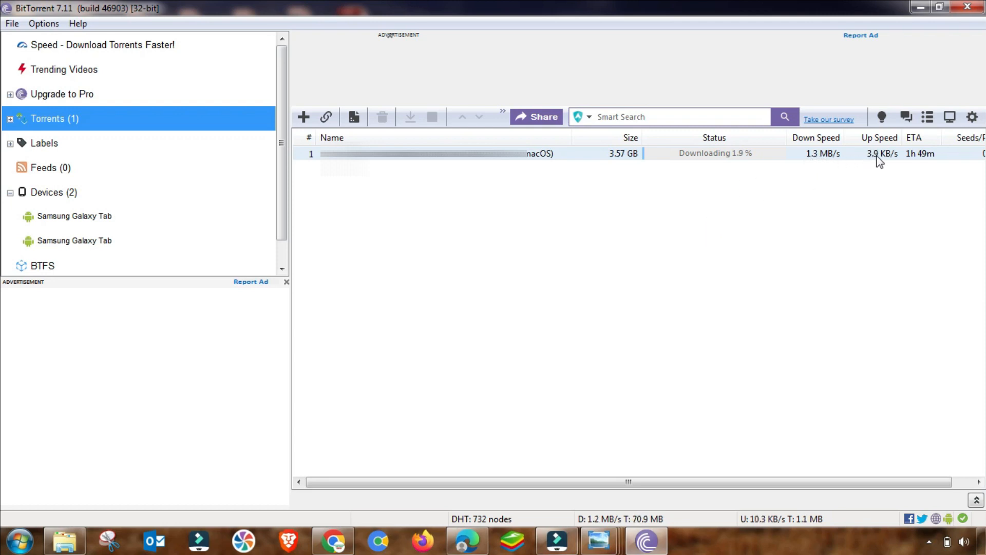
mouse_move(873, 163)
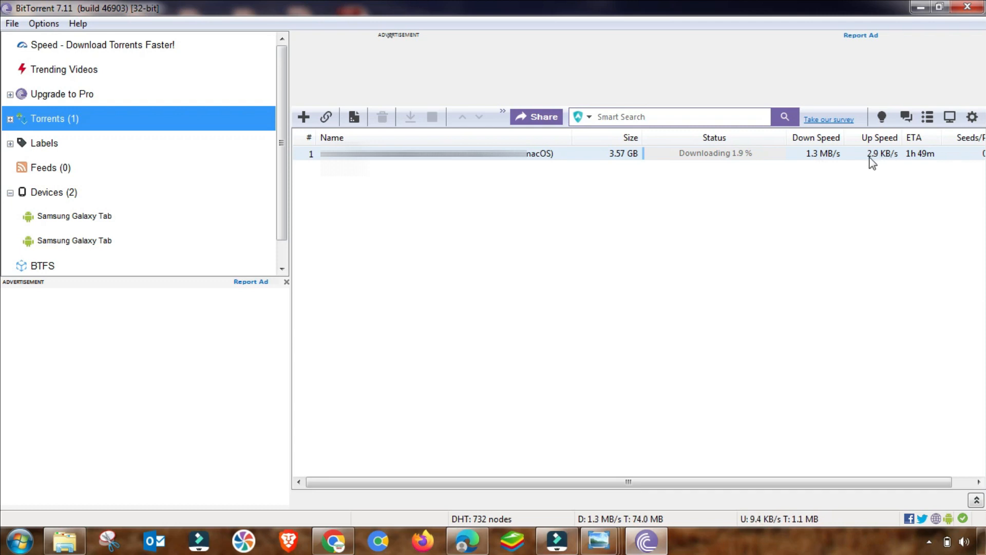
mouse_move(814, 164)
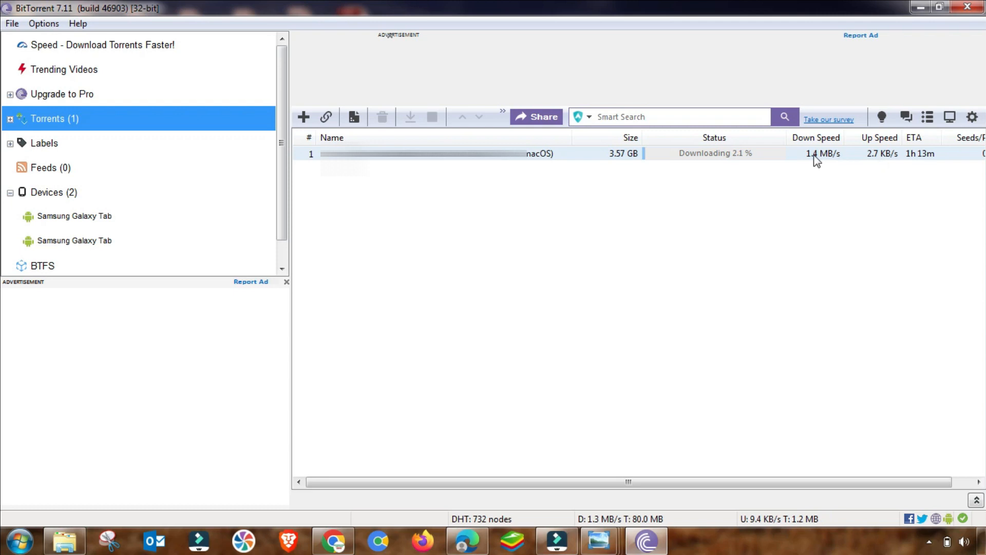
mouse_move(779, 167)
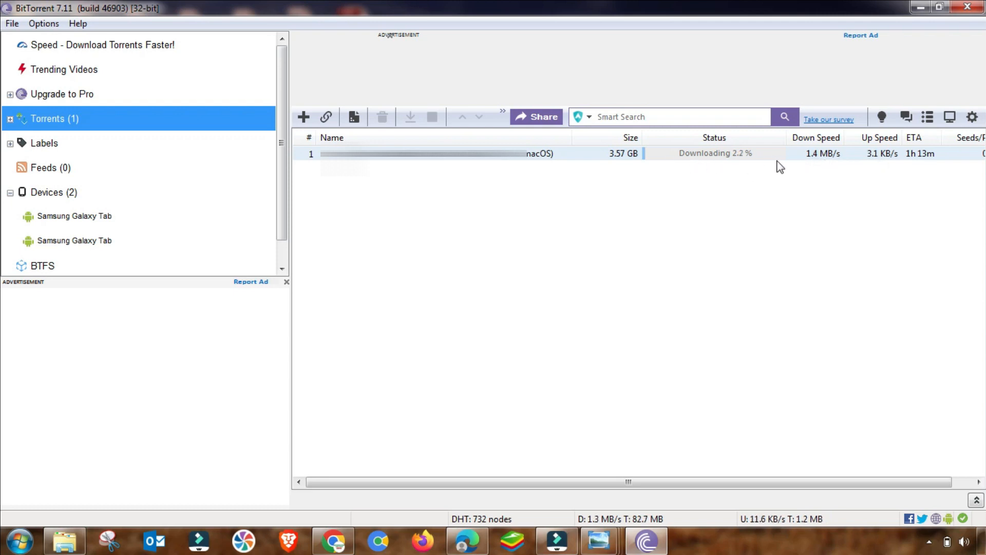